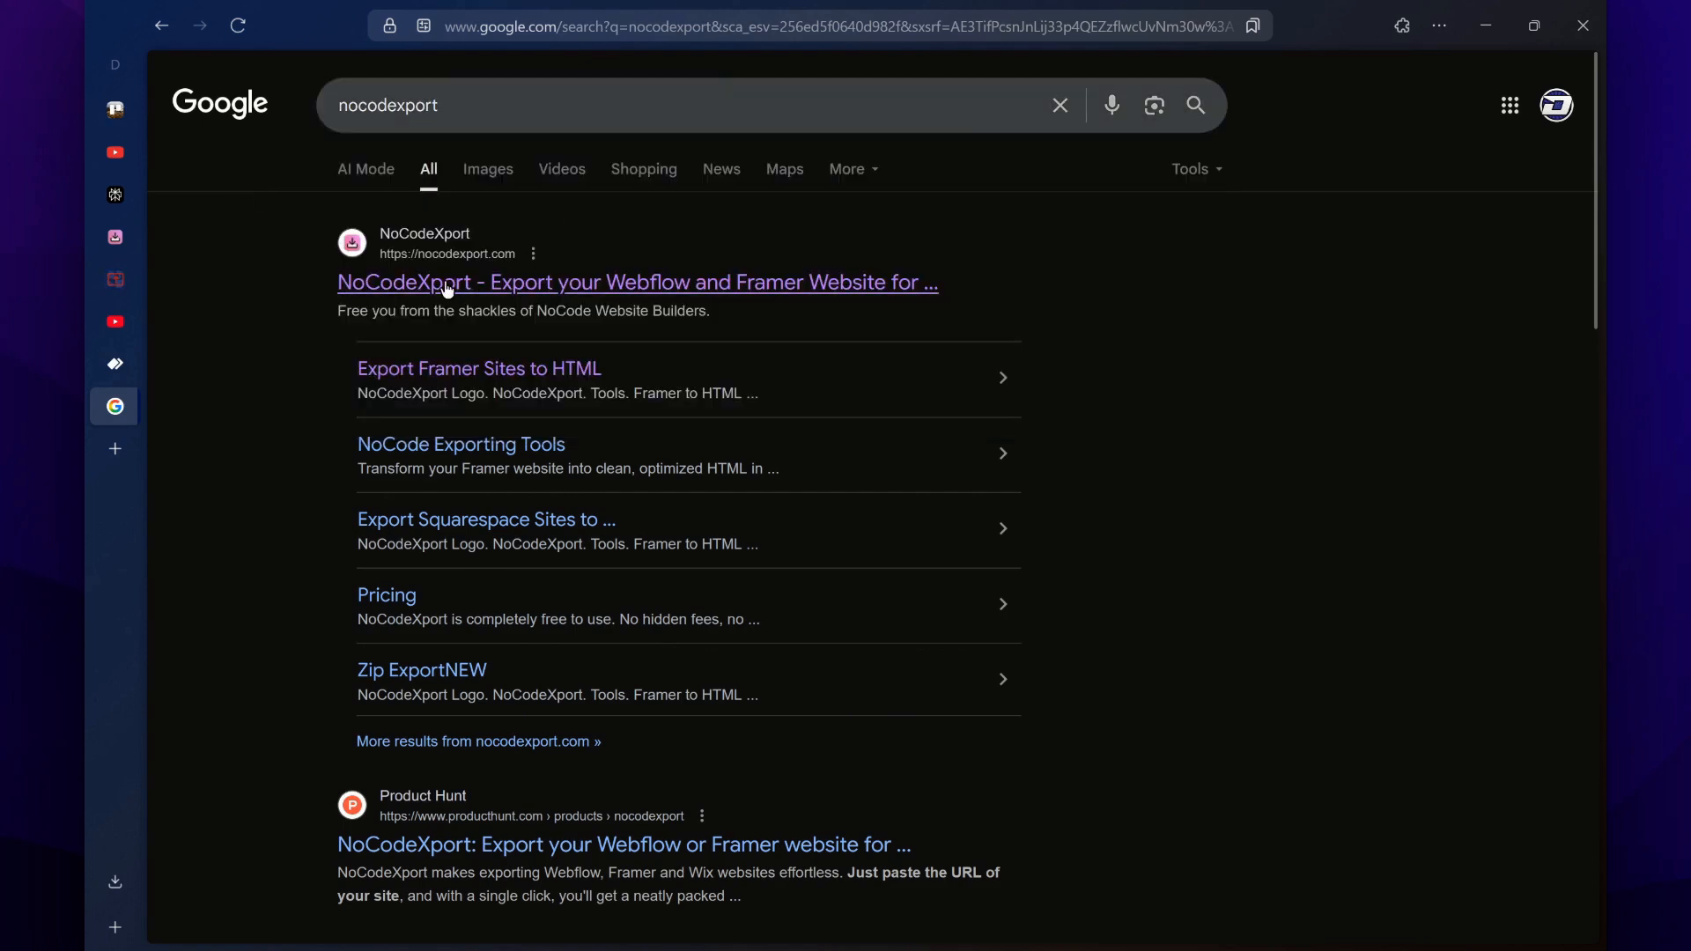
Open the nocodexport.com result from the Google search
left_click(638, 282)
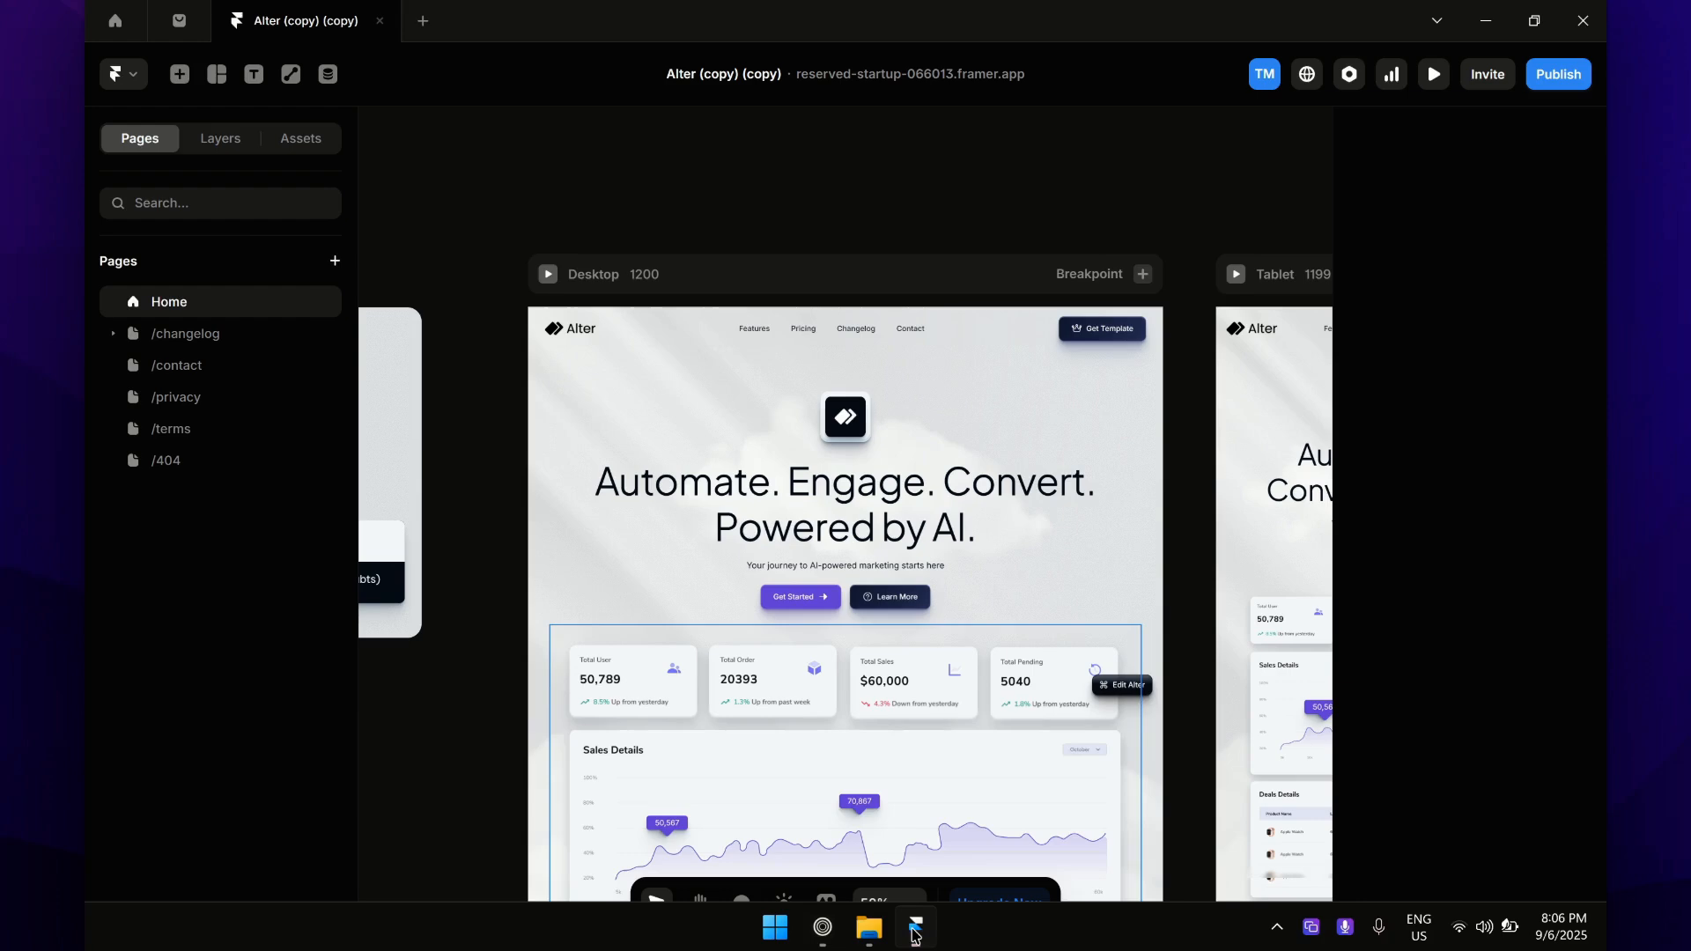
left_click(1558, 73)
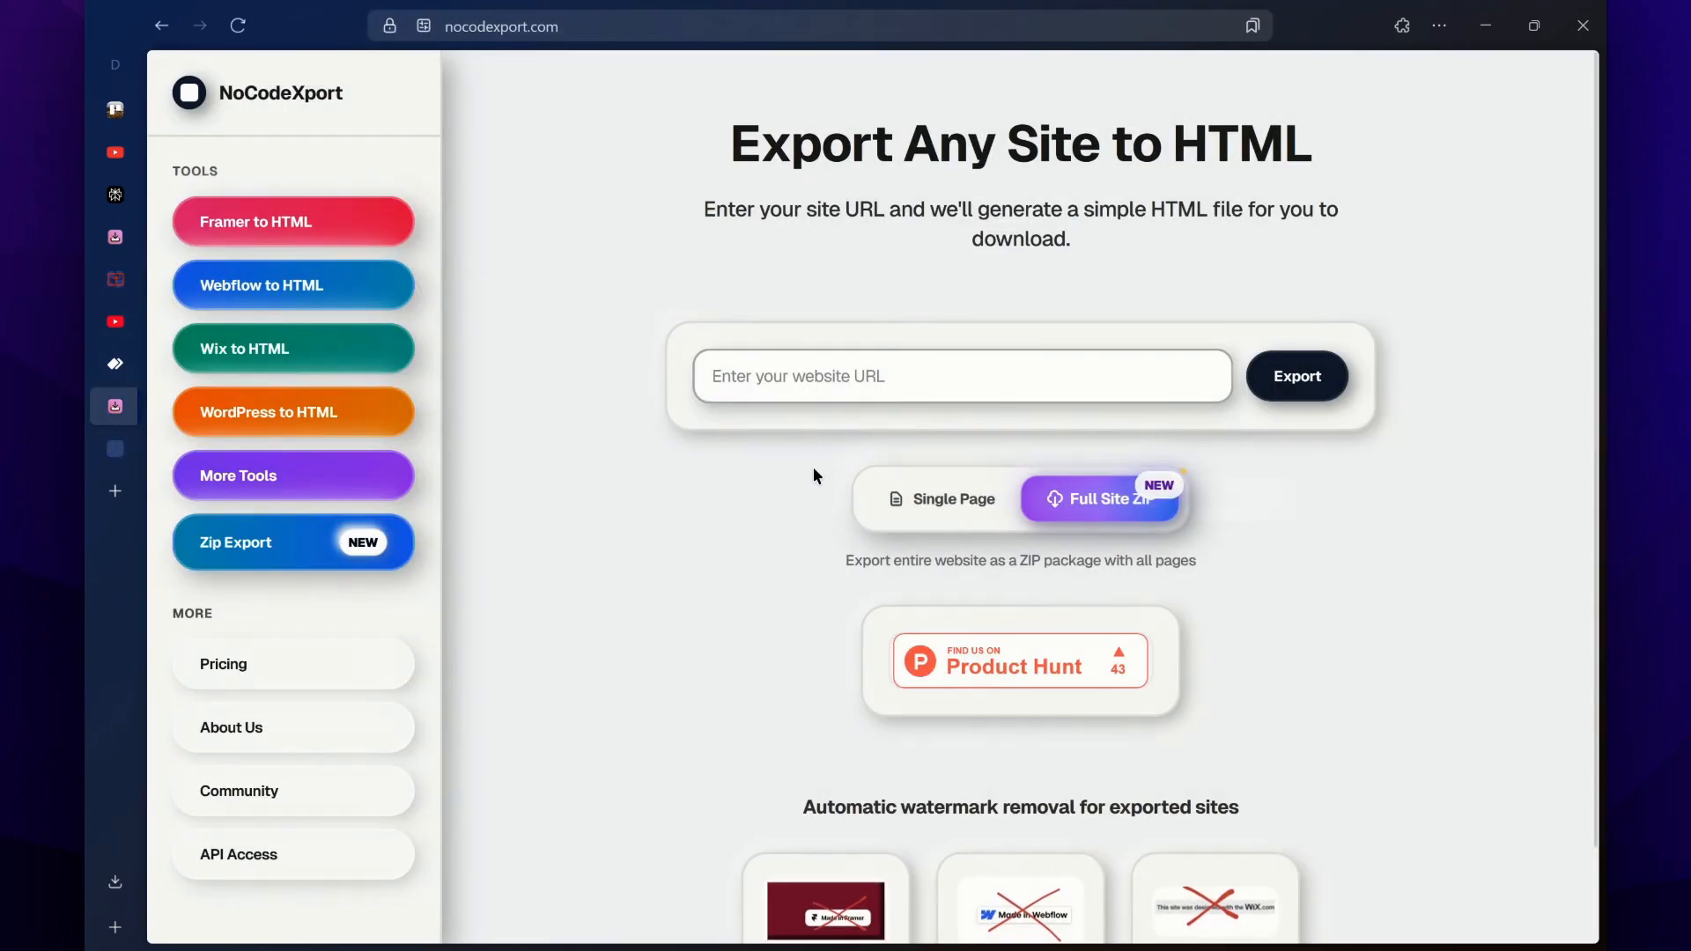
Enter reserved-startup-066013.framer.app in the URL field and export it to 100% complete
left_click(960, 375)
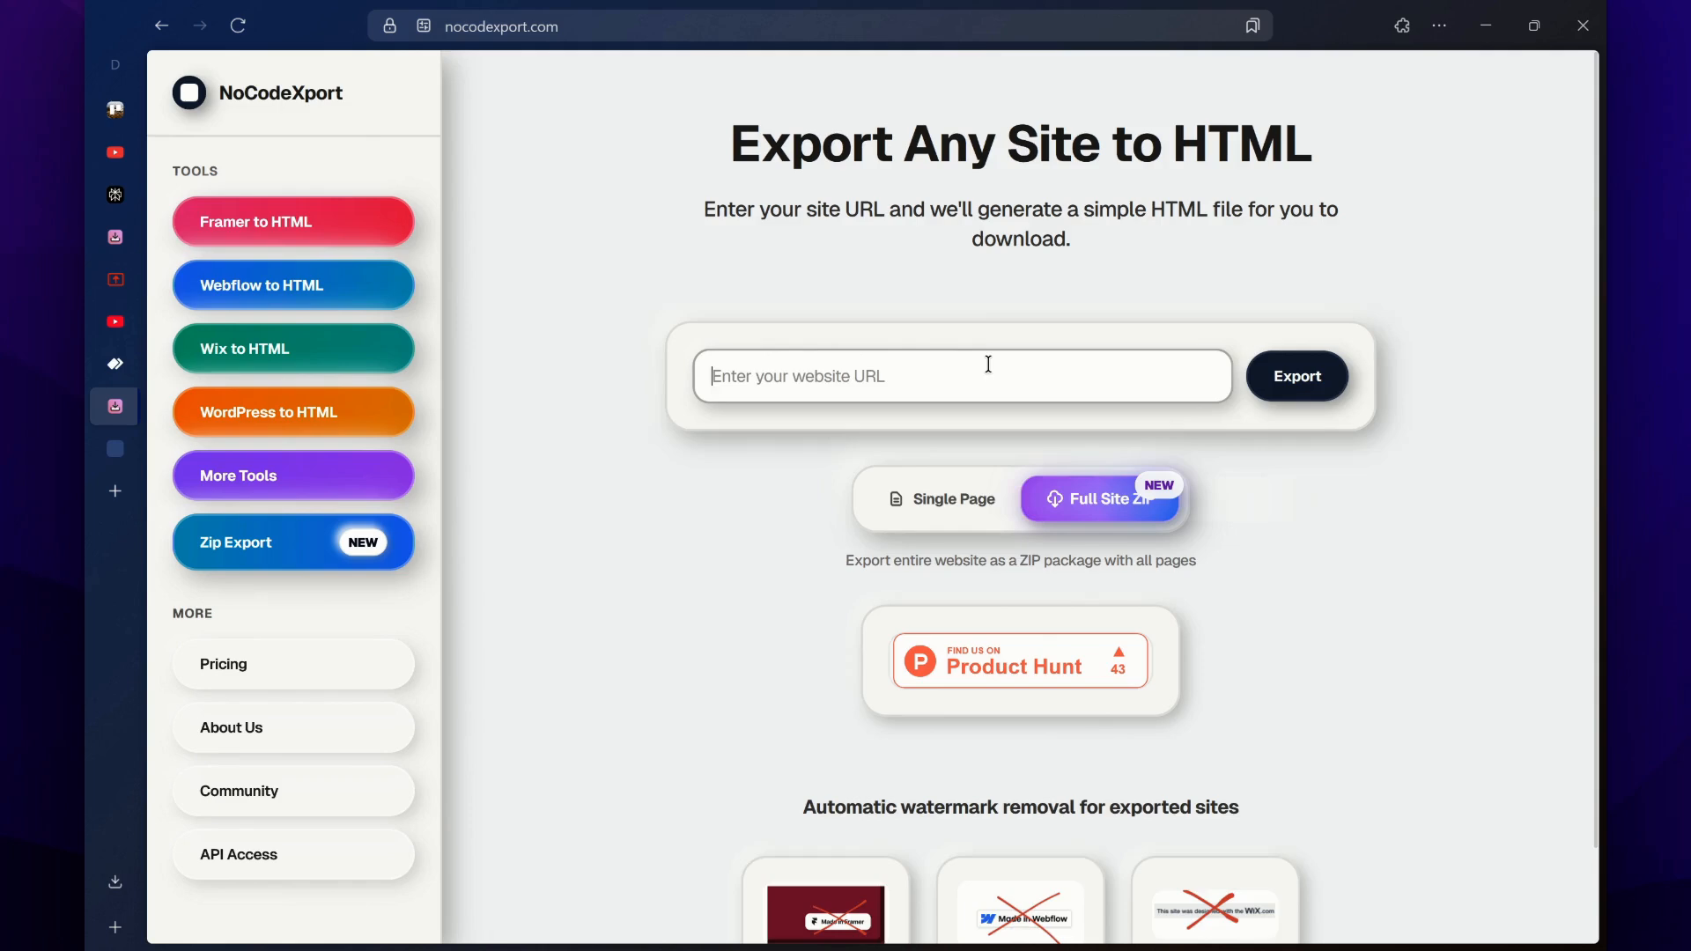
left_click(1297, 376)
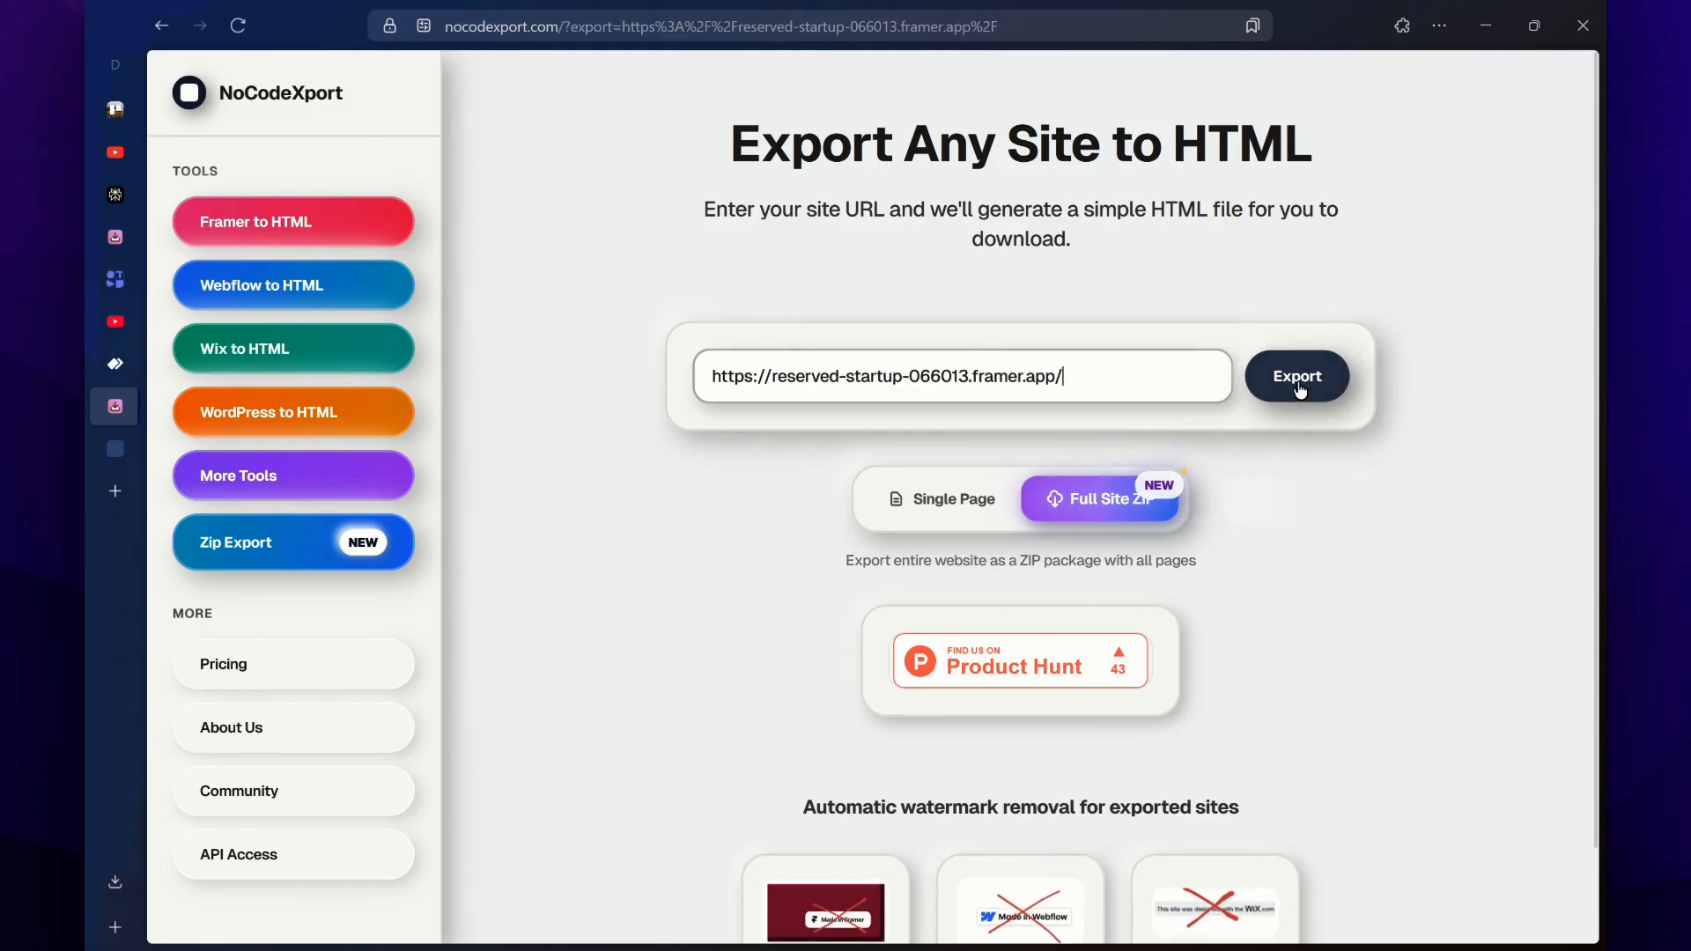
left_click(1296, 377)
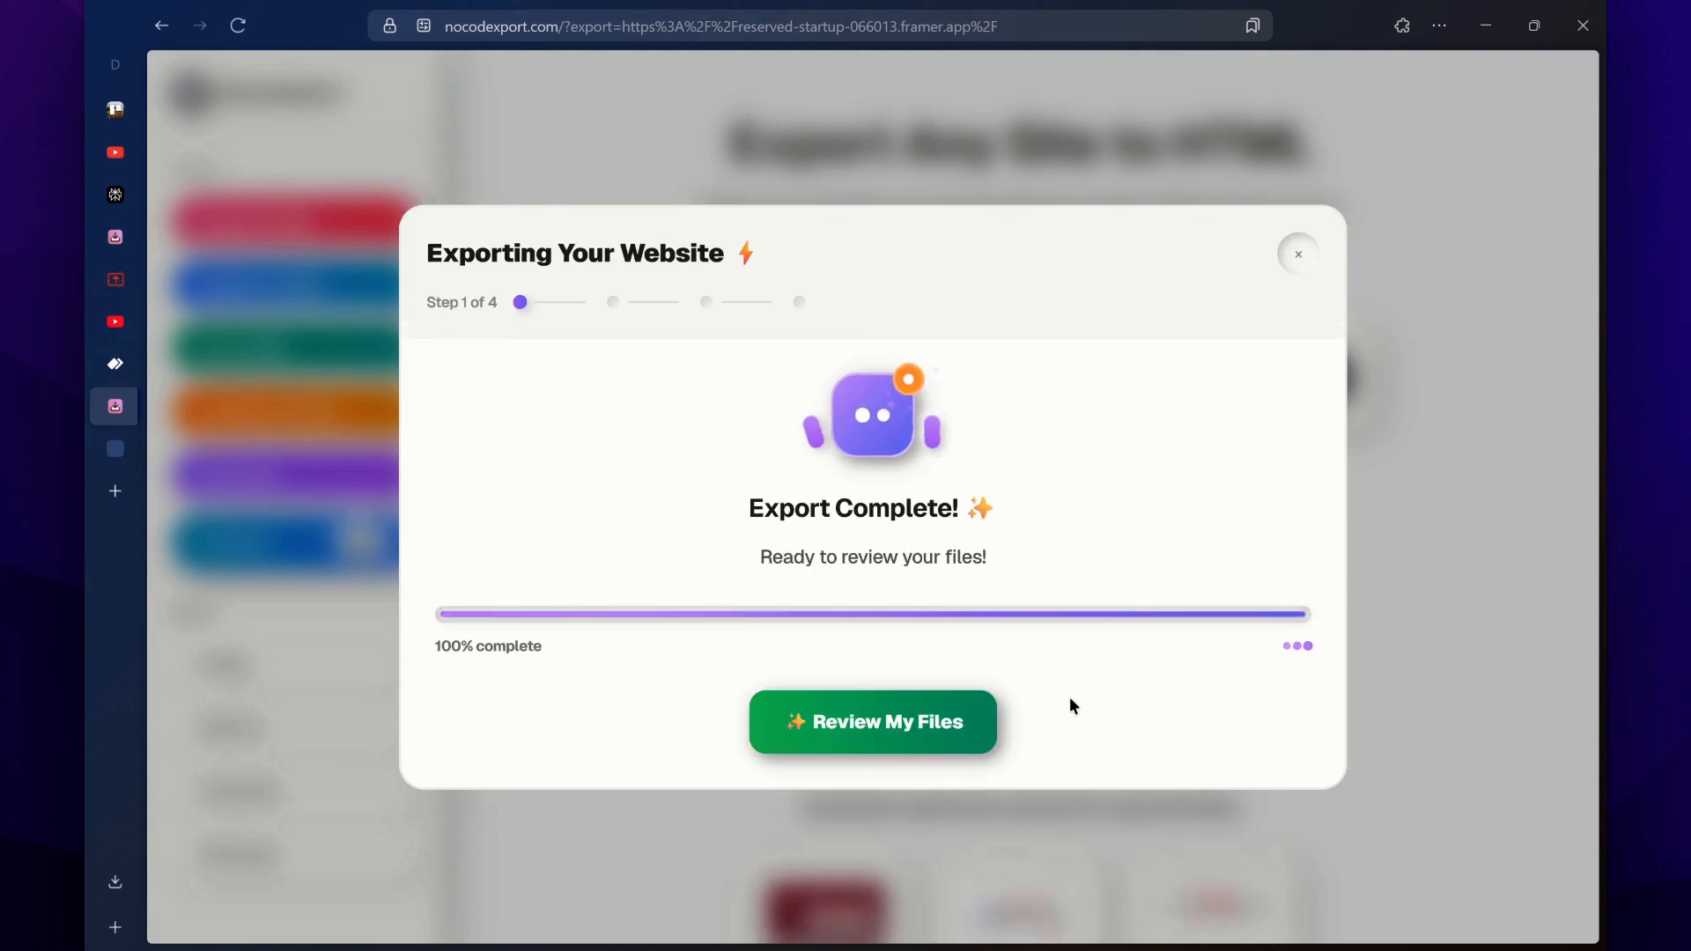
mouse_move(766, 529)
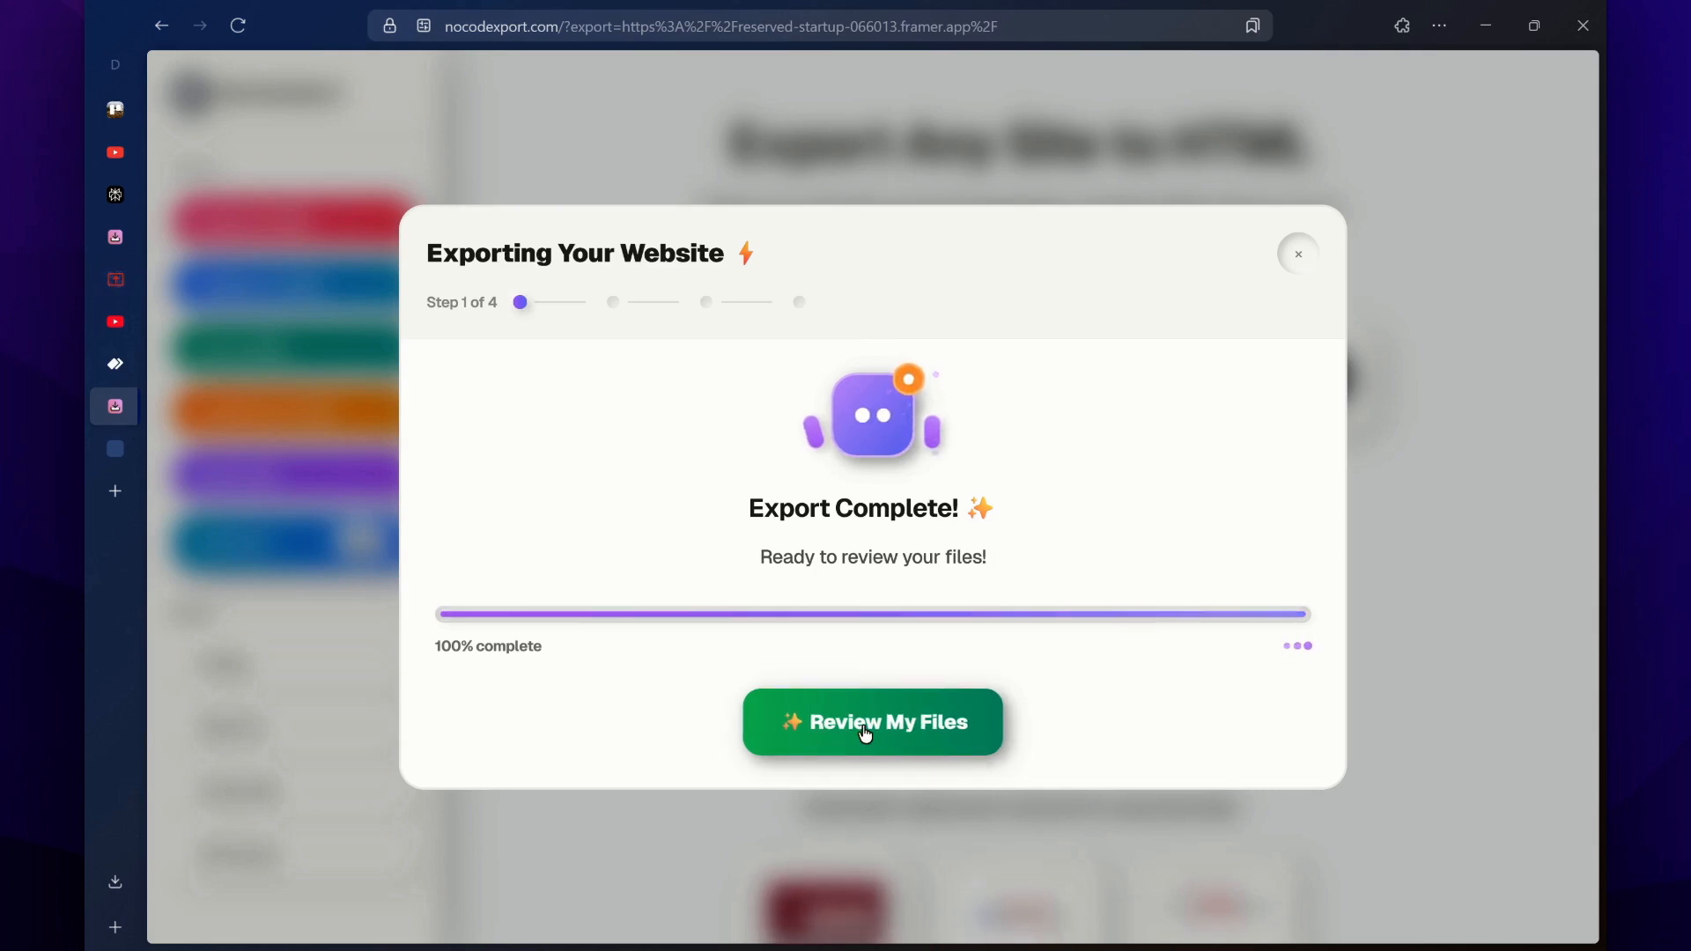
Review the exported files and tick the changelog and another page as checked
left_click(873, 722)
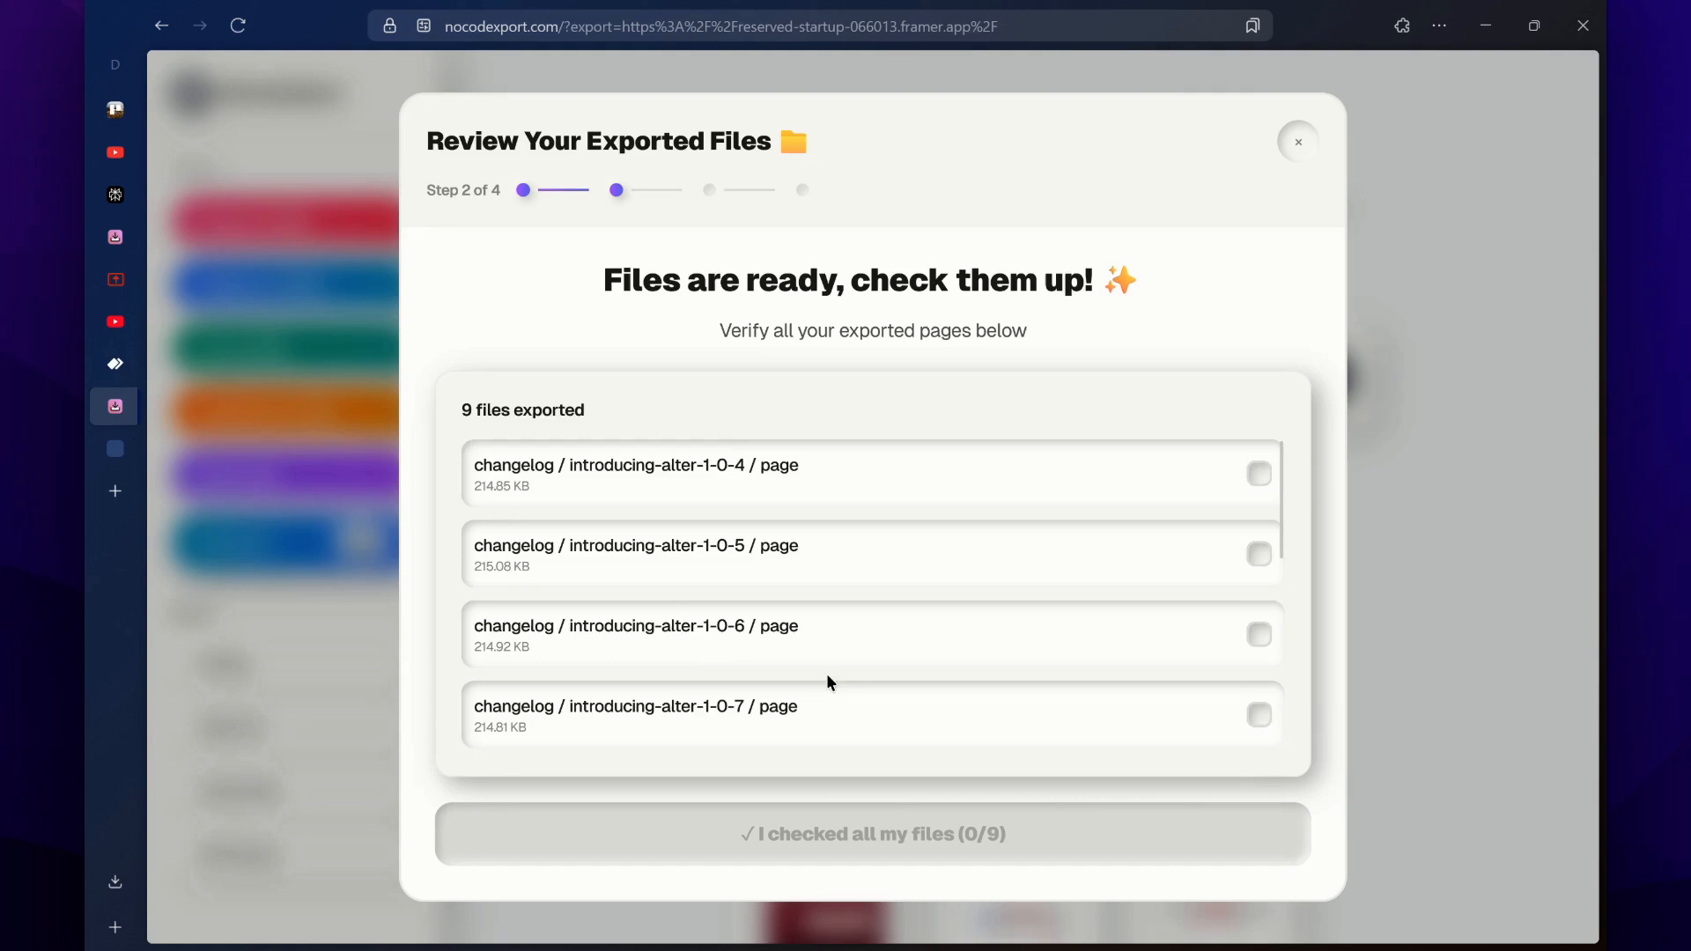
scroll("down", 3)
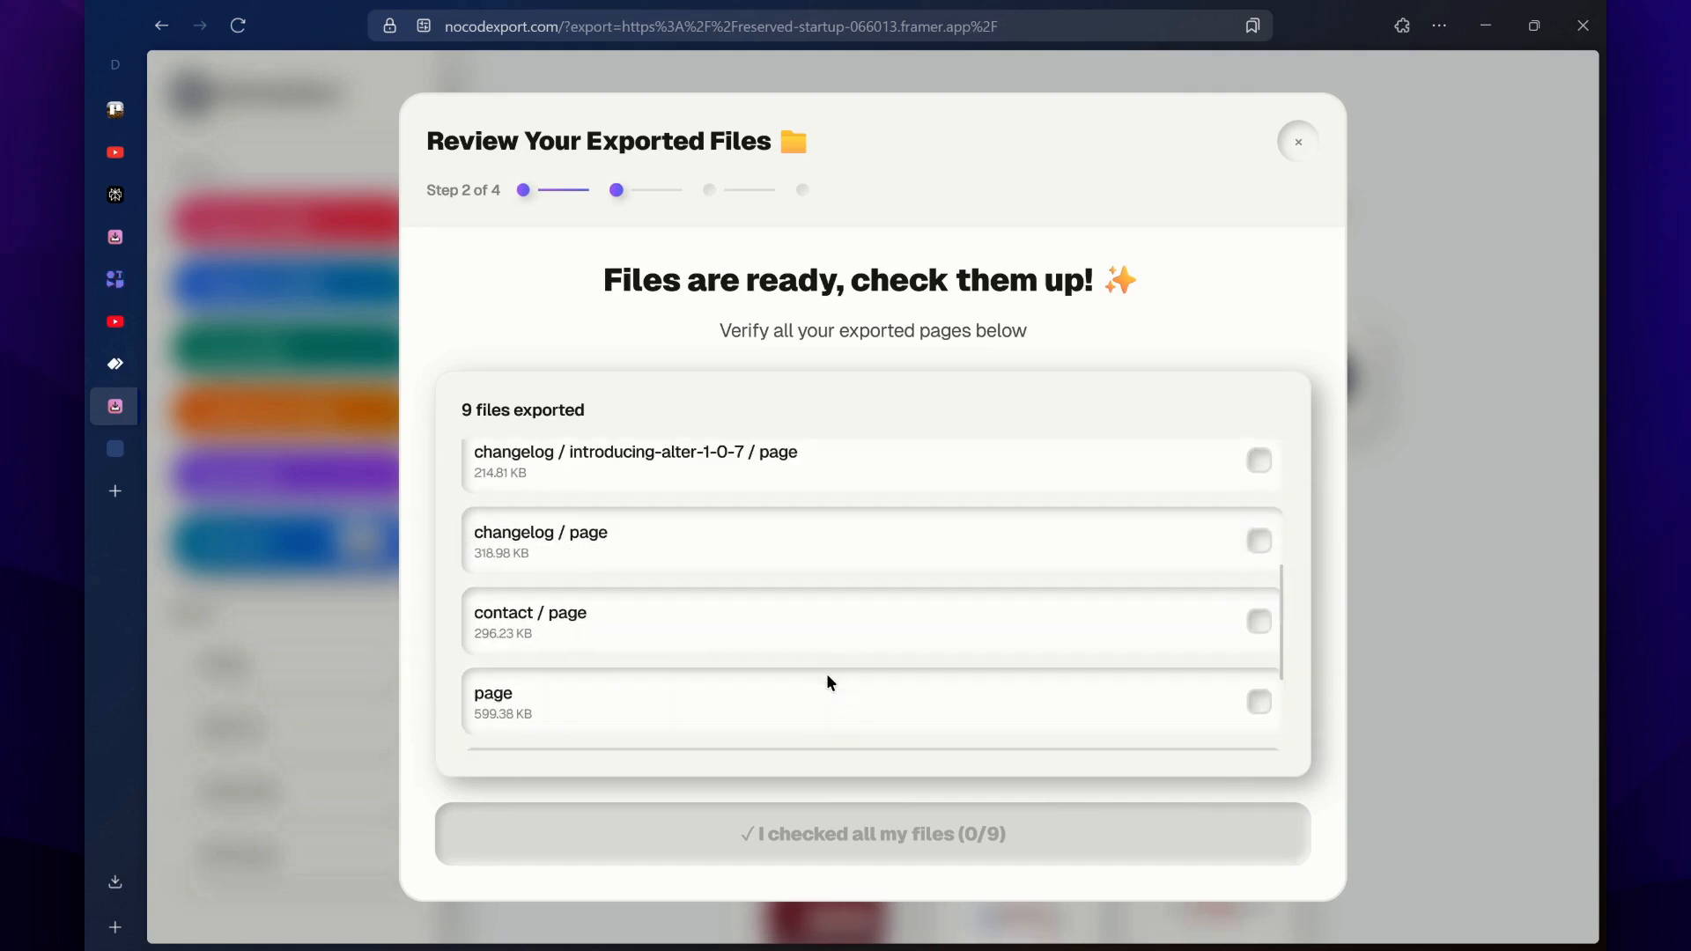
scroll("down", 3)
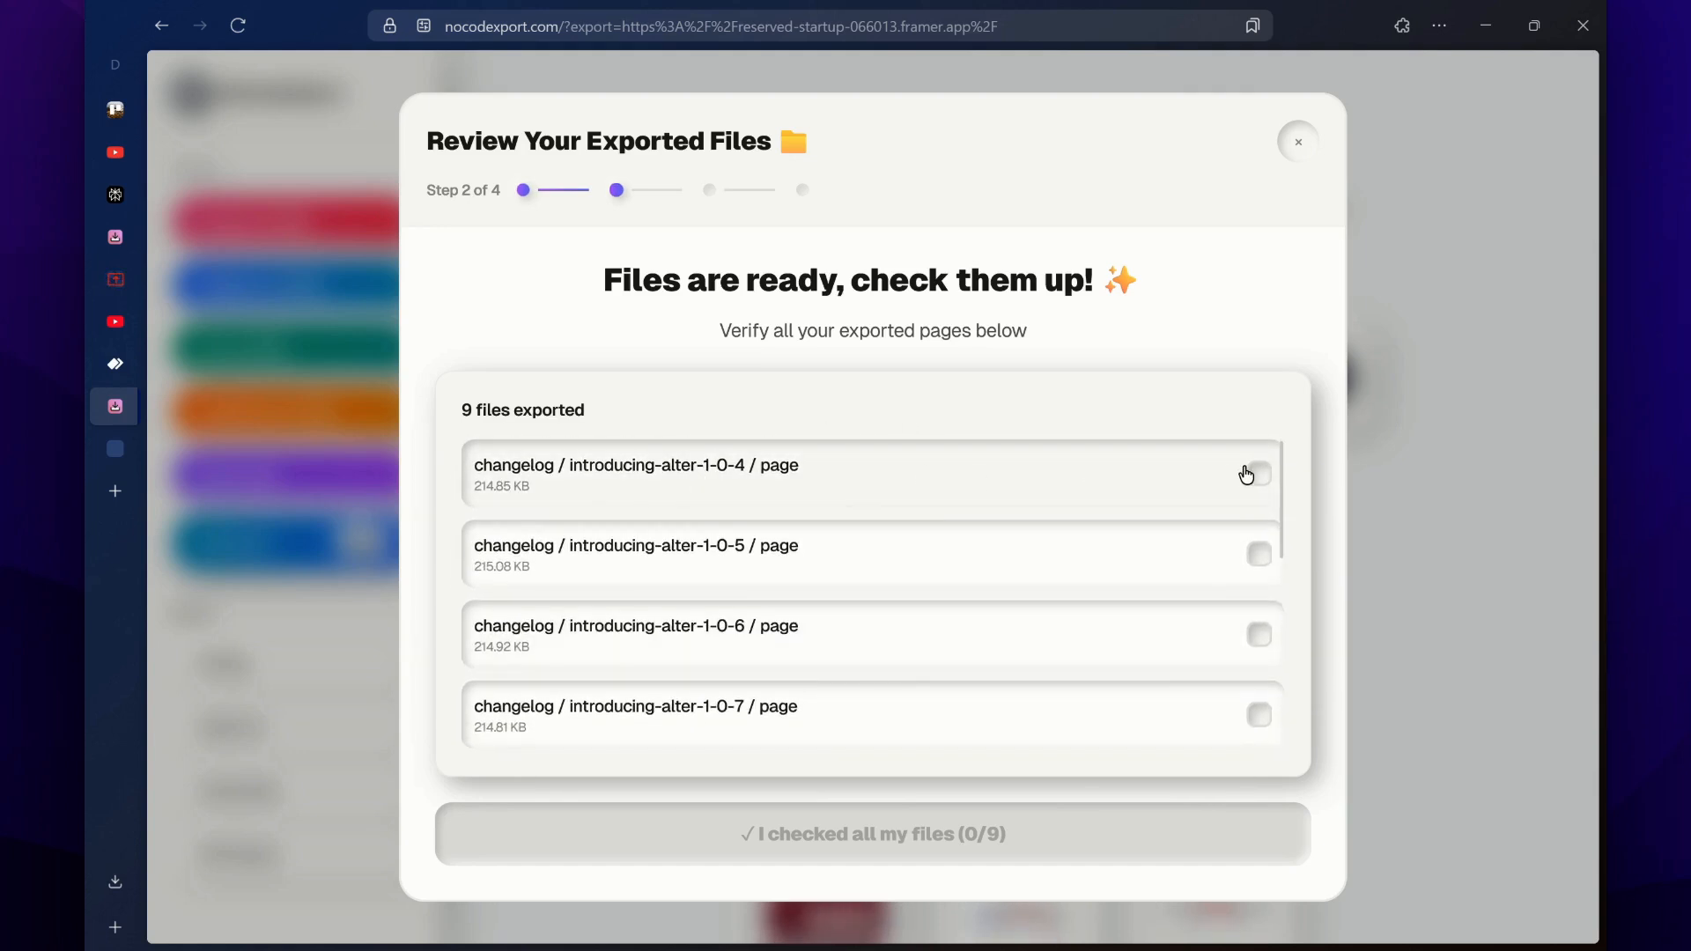
left_click(1258, 472)
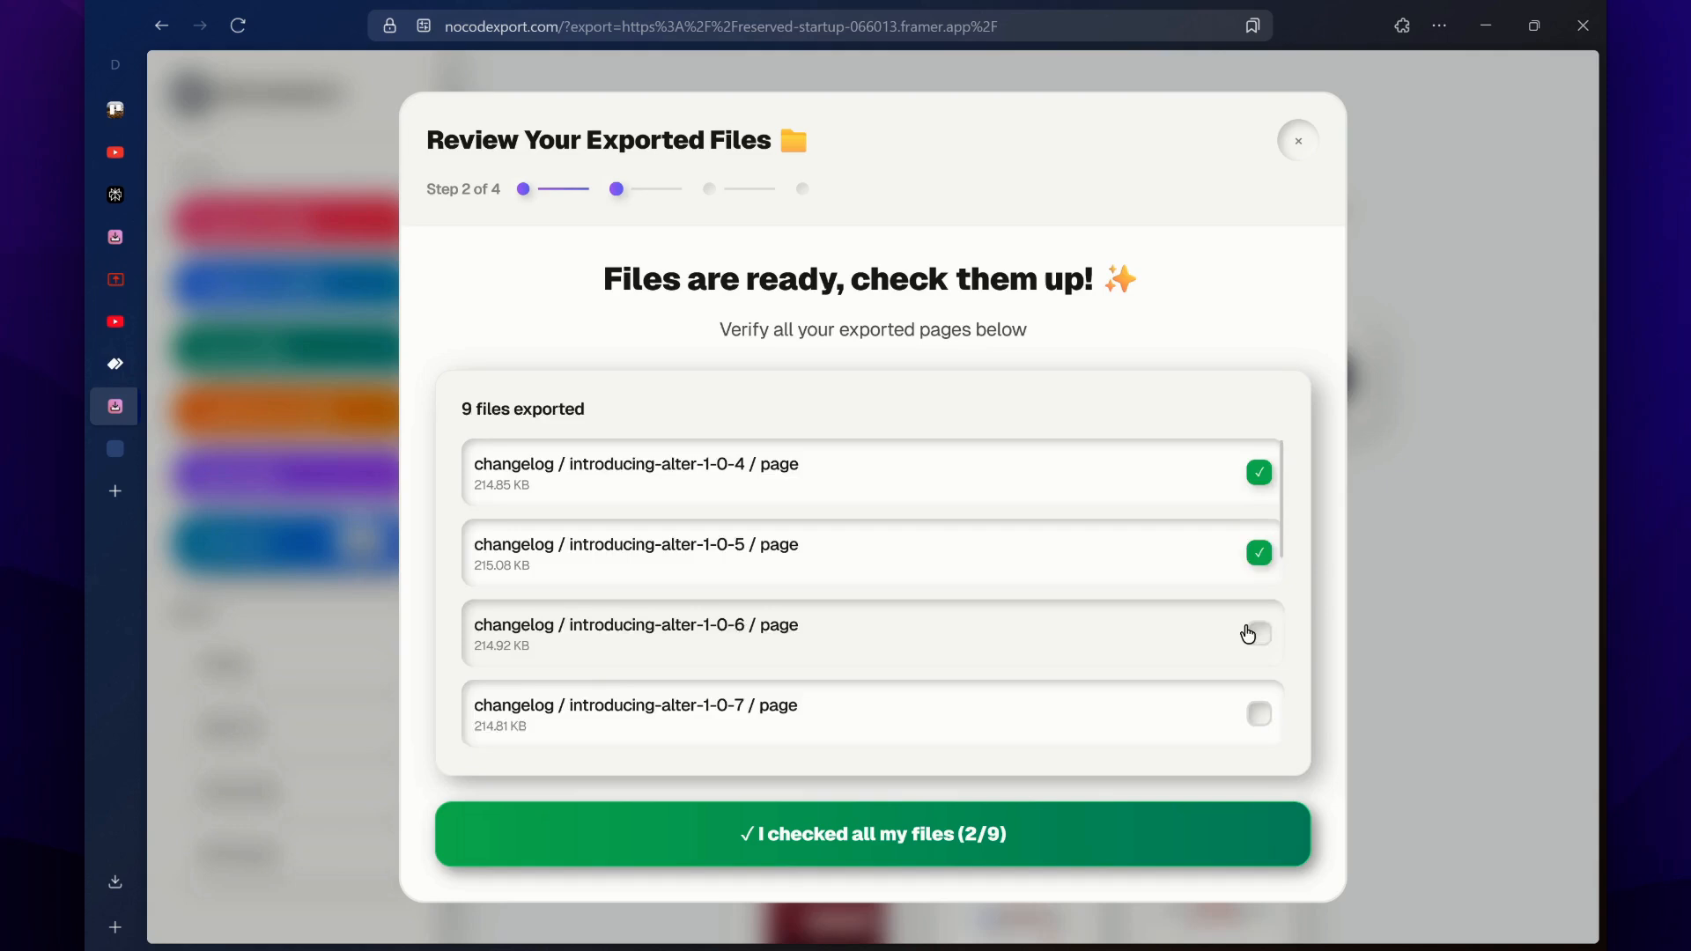
left_click(1258, 633)
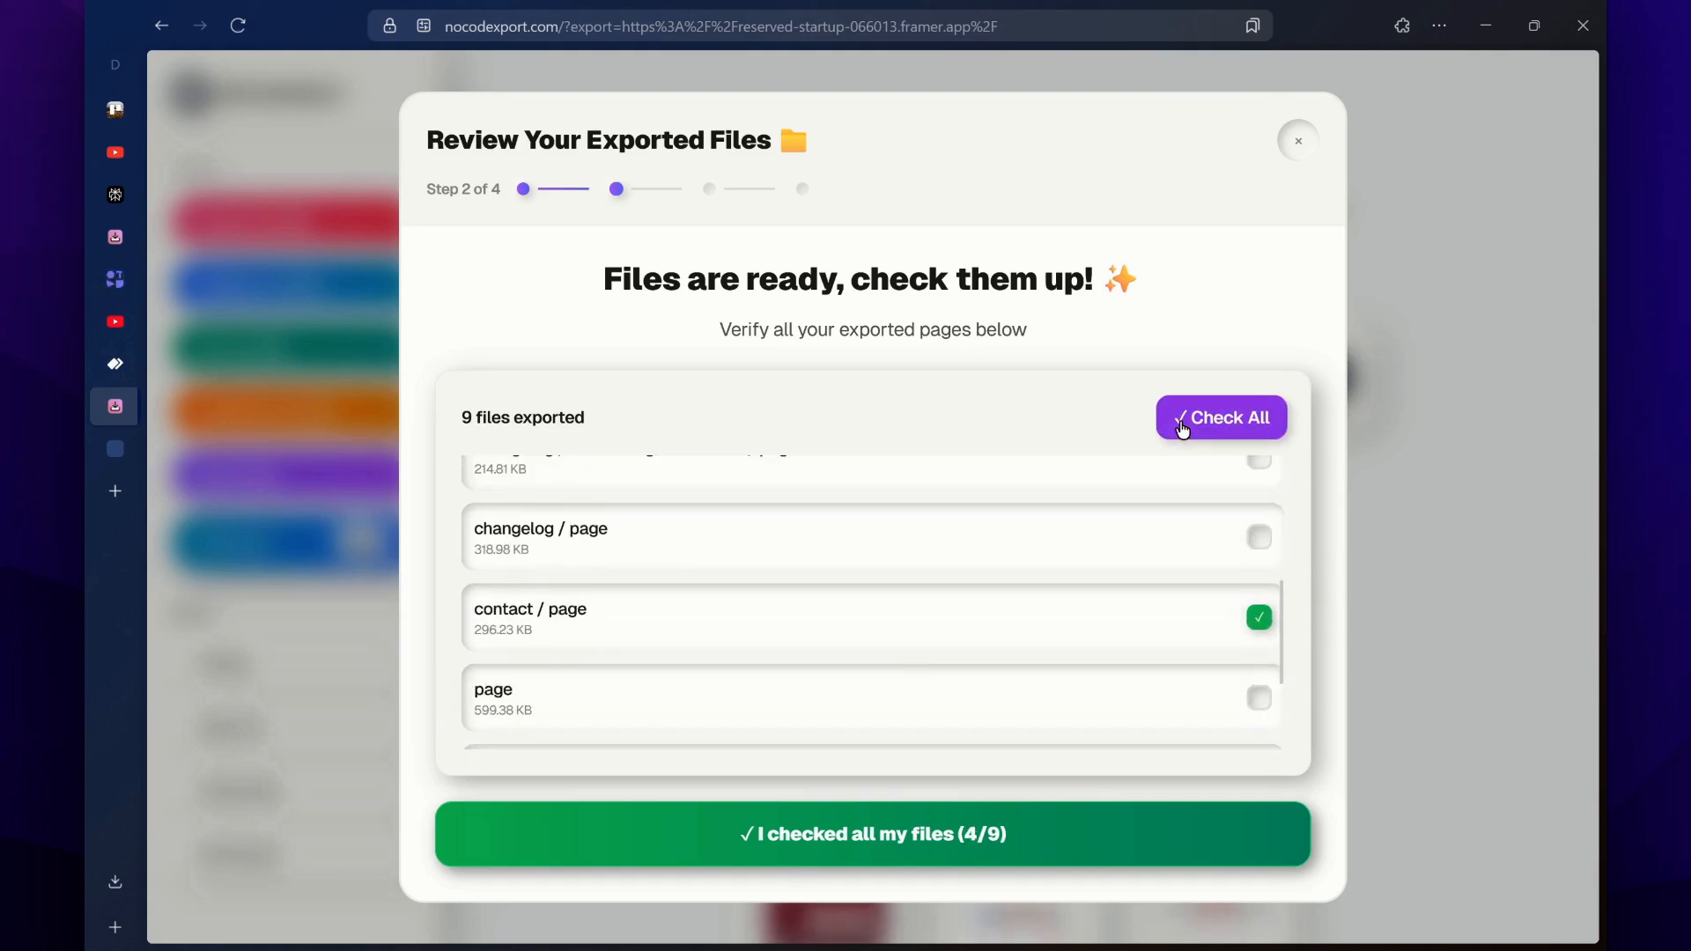
Check all nine files and confirm 'I checked all my files (9/9)'
left_click(1220, 417)
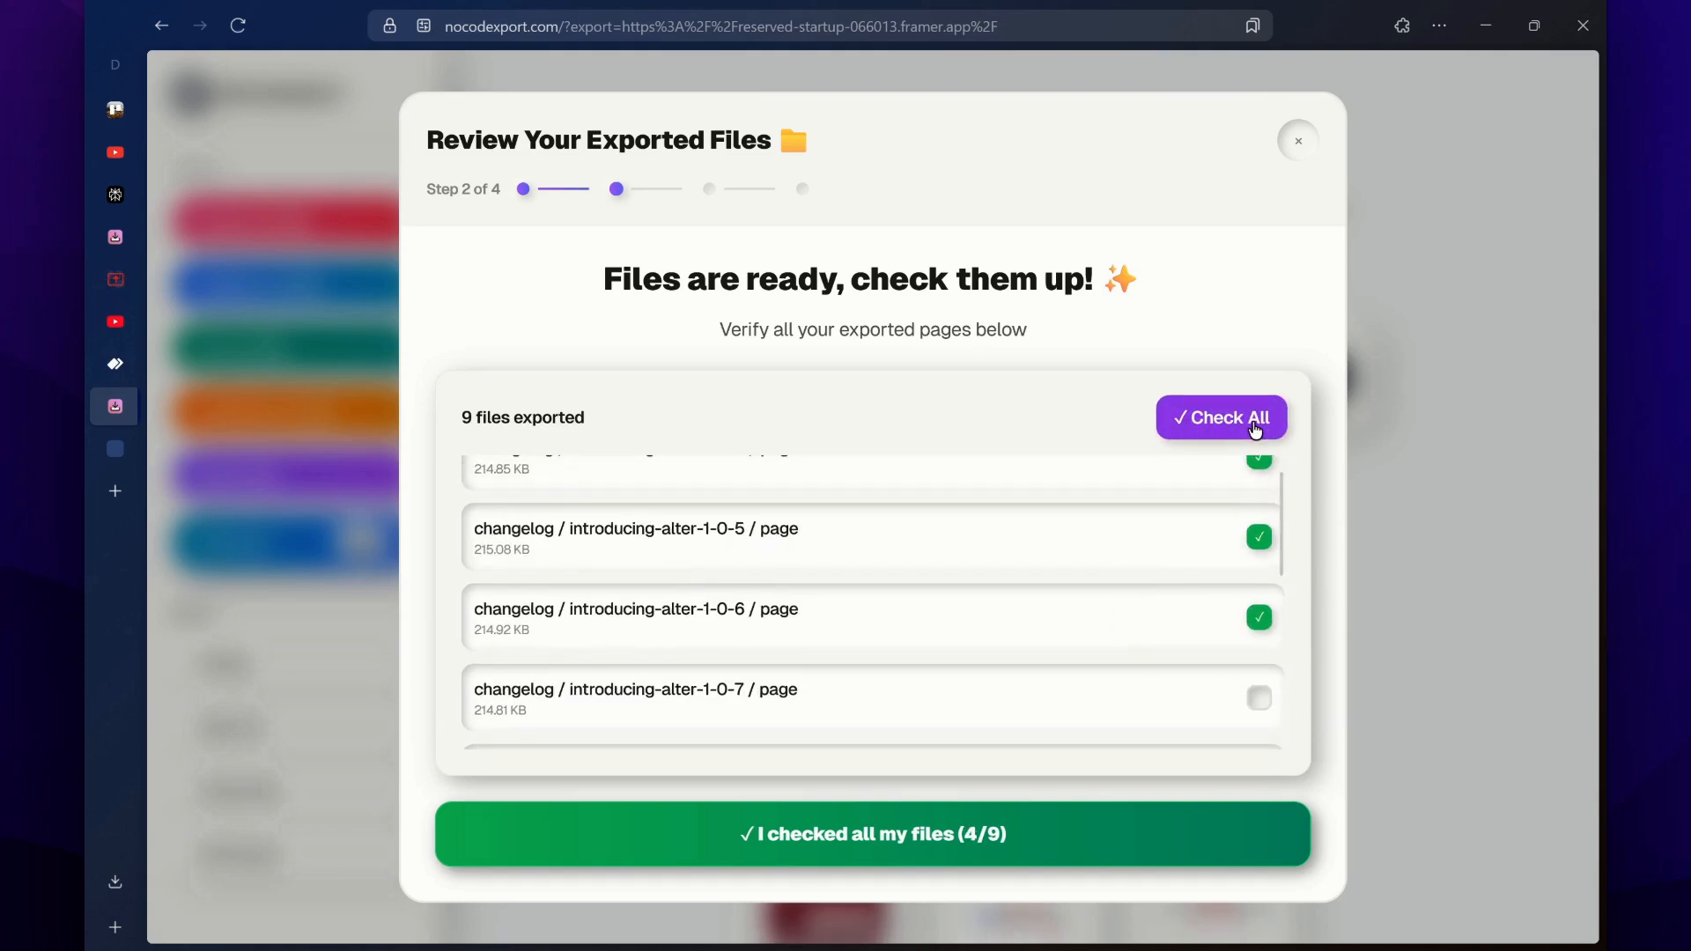
left_click(1220, 417)
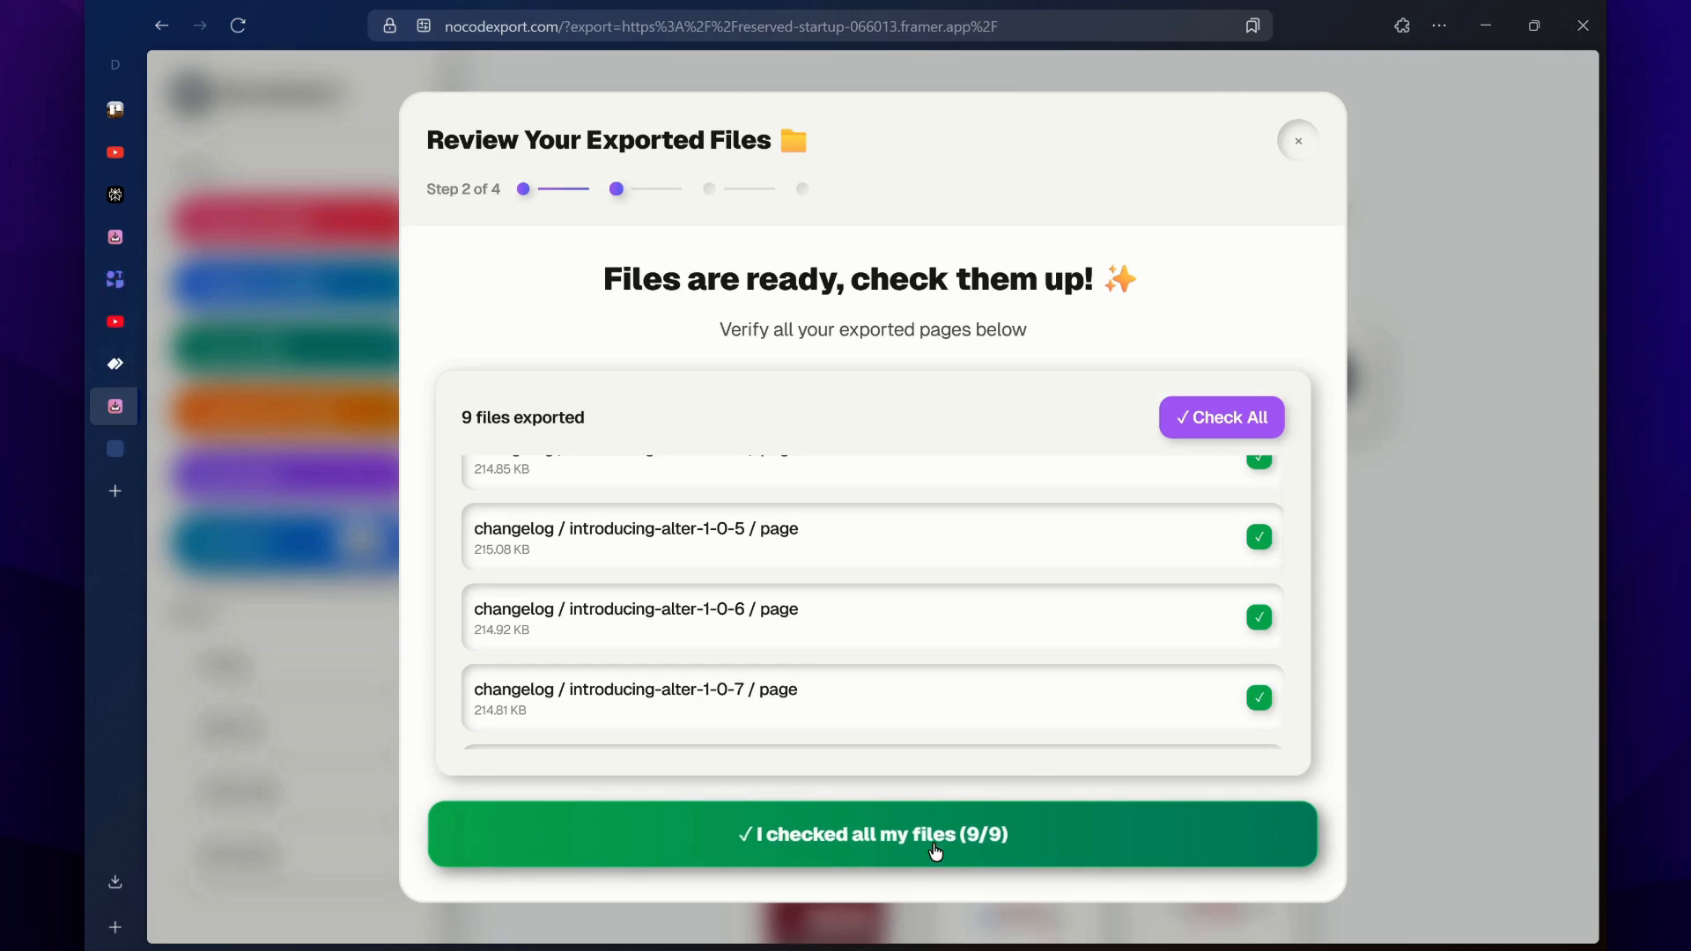
left_click(871, 834)
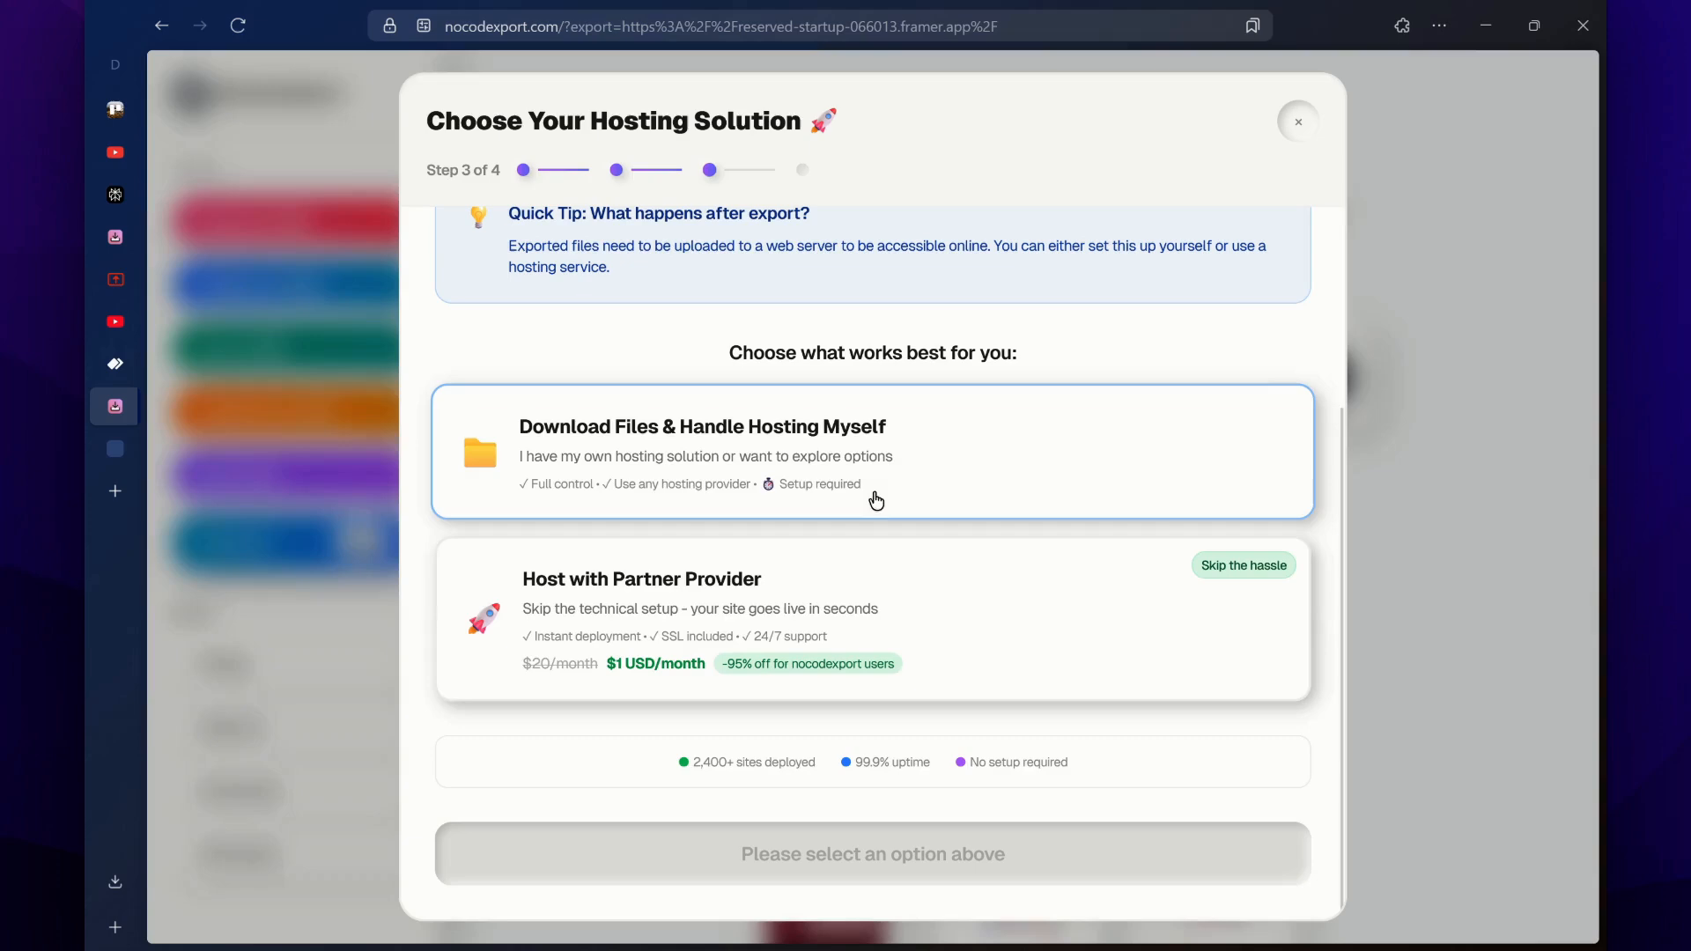
mouse_move(825, 447)
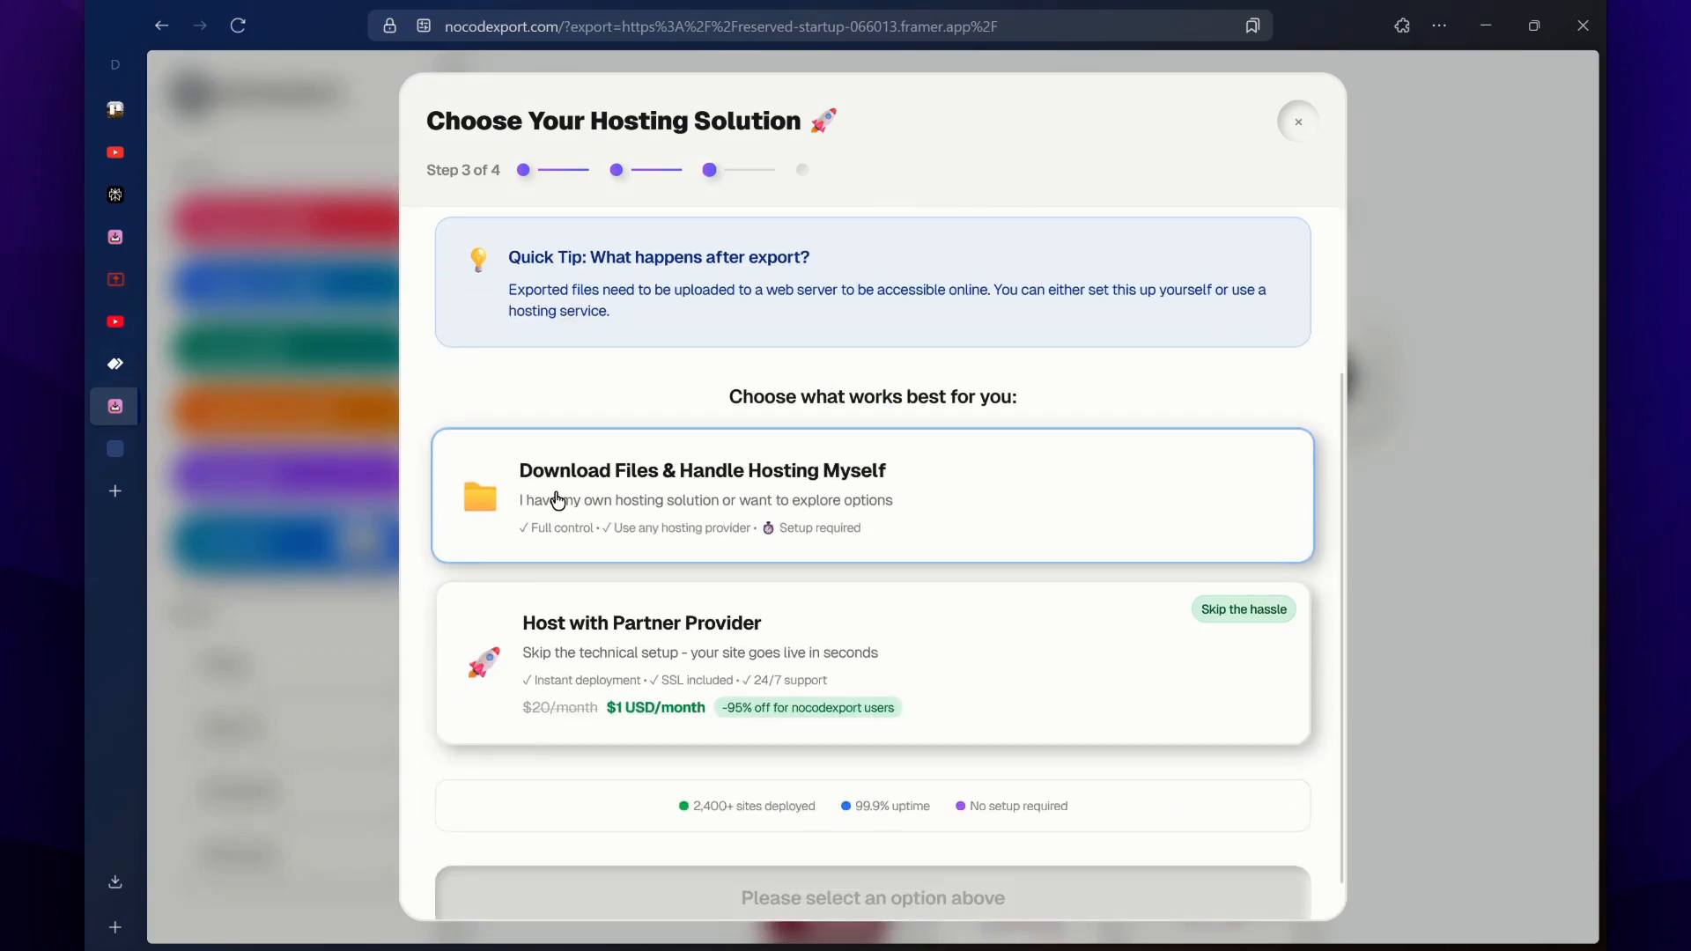
mouse_move(658, 489)
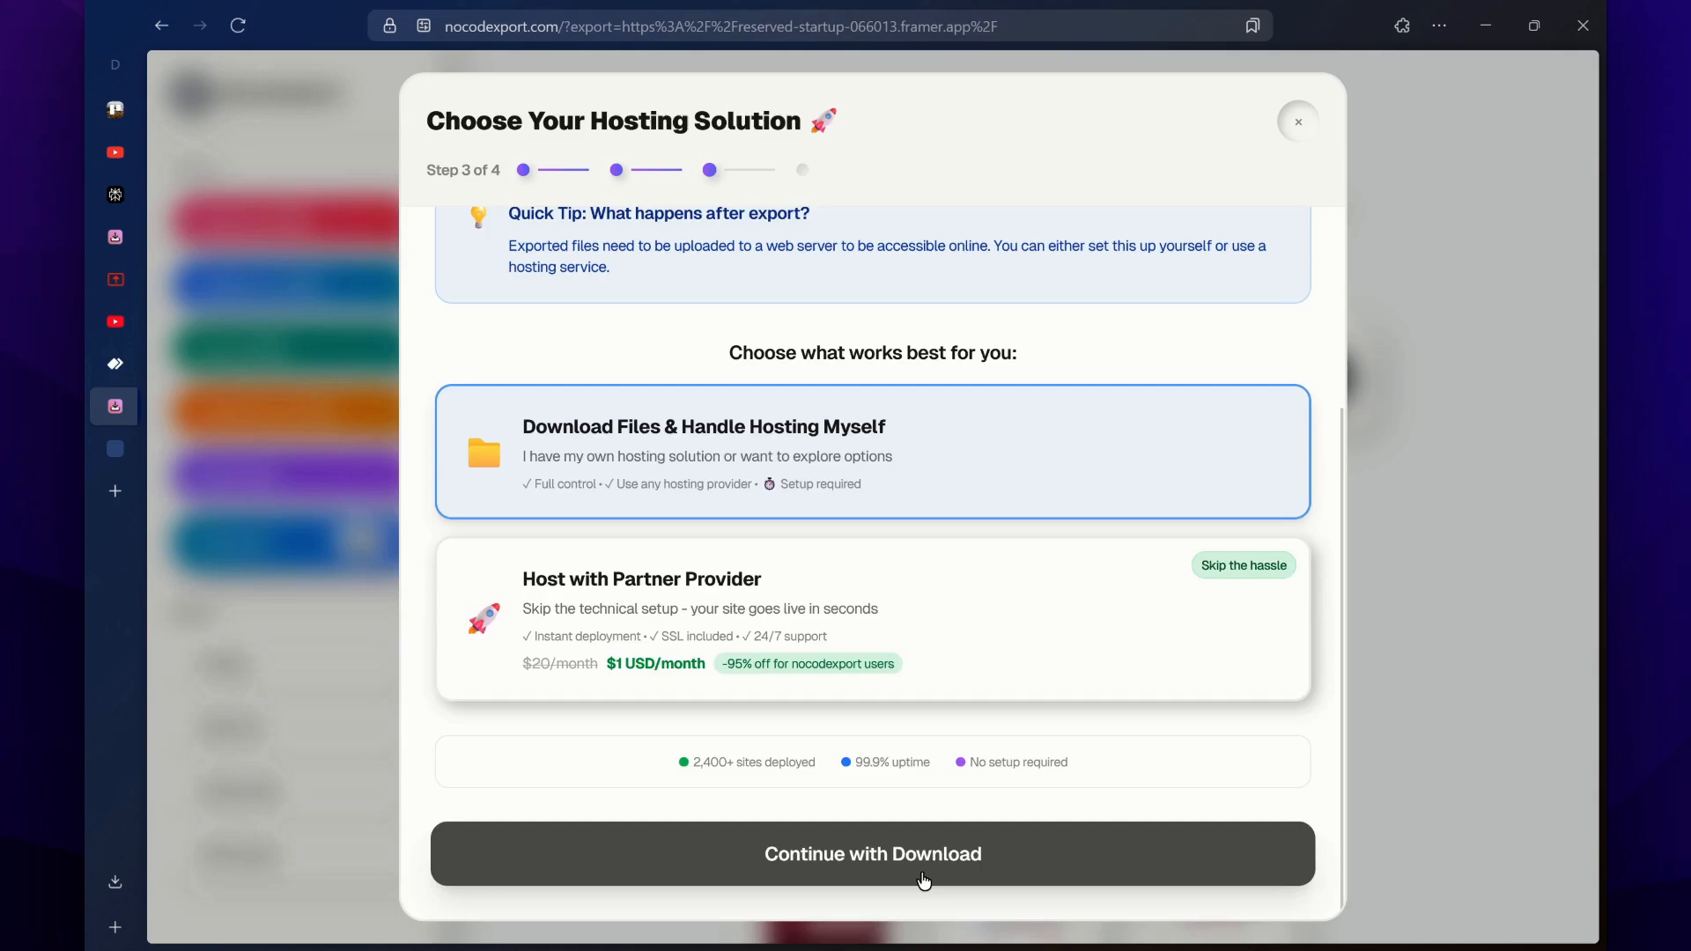
Continue with self-hosted download and request the download files email
left_click(872, 854)
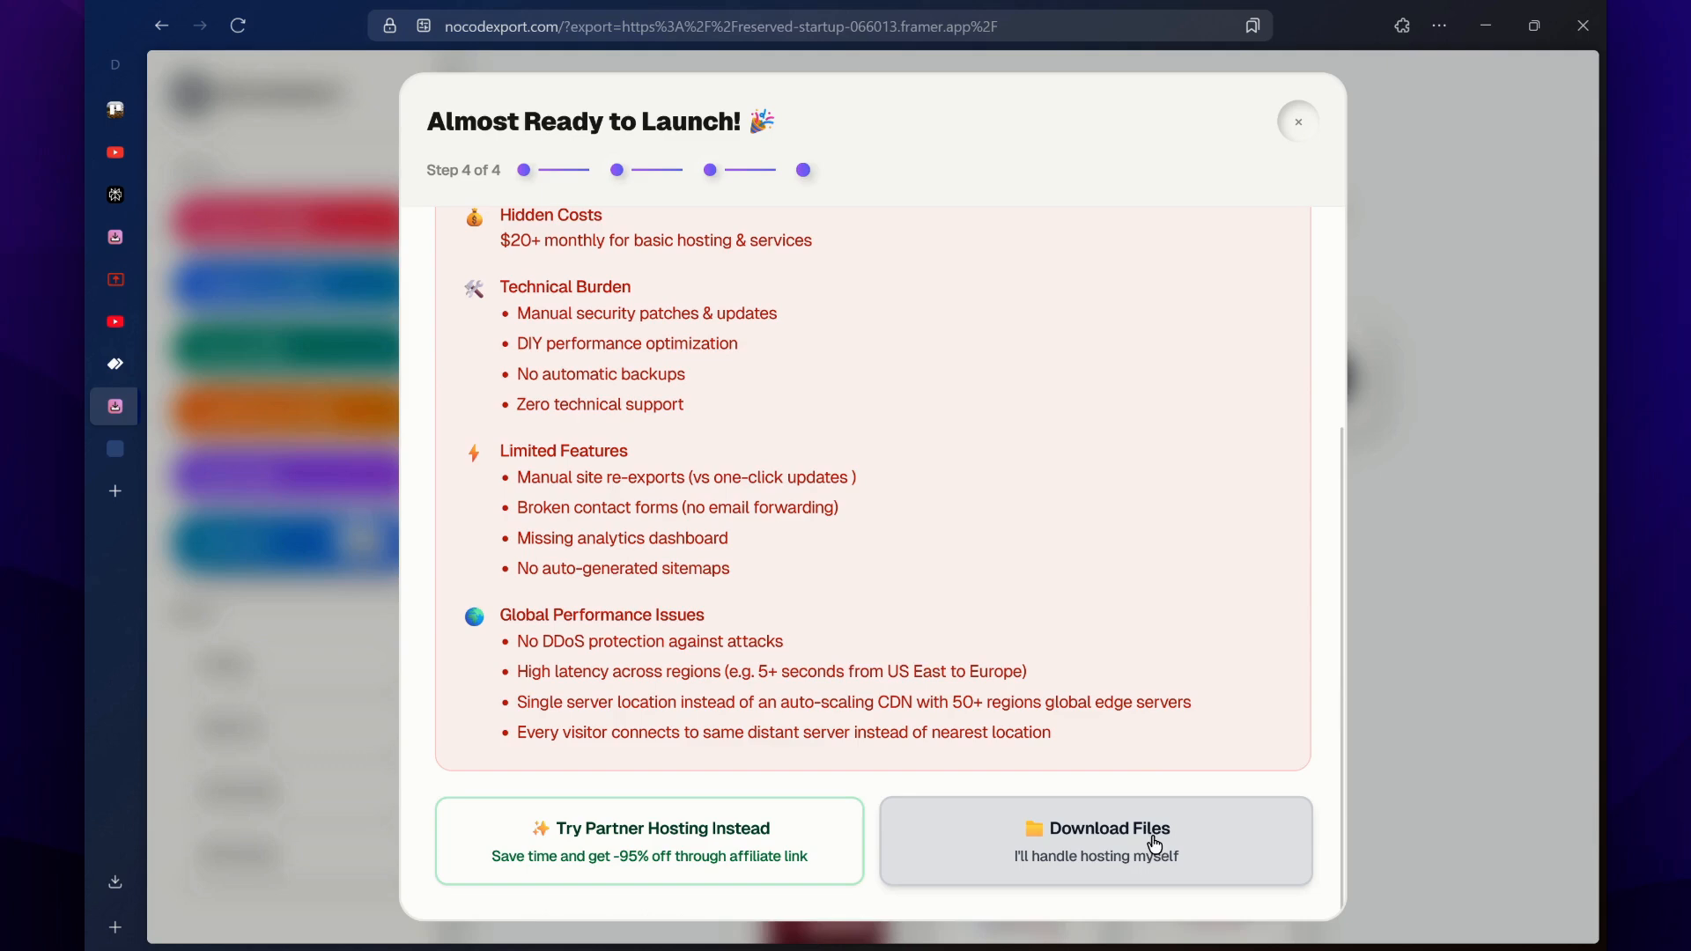
left_click(1094, 841)
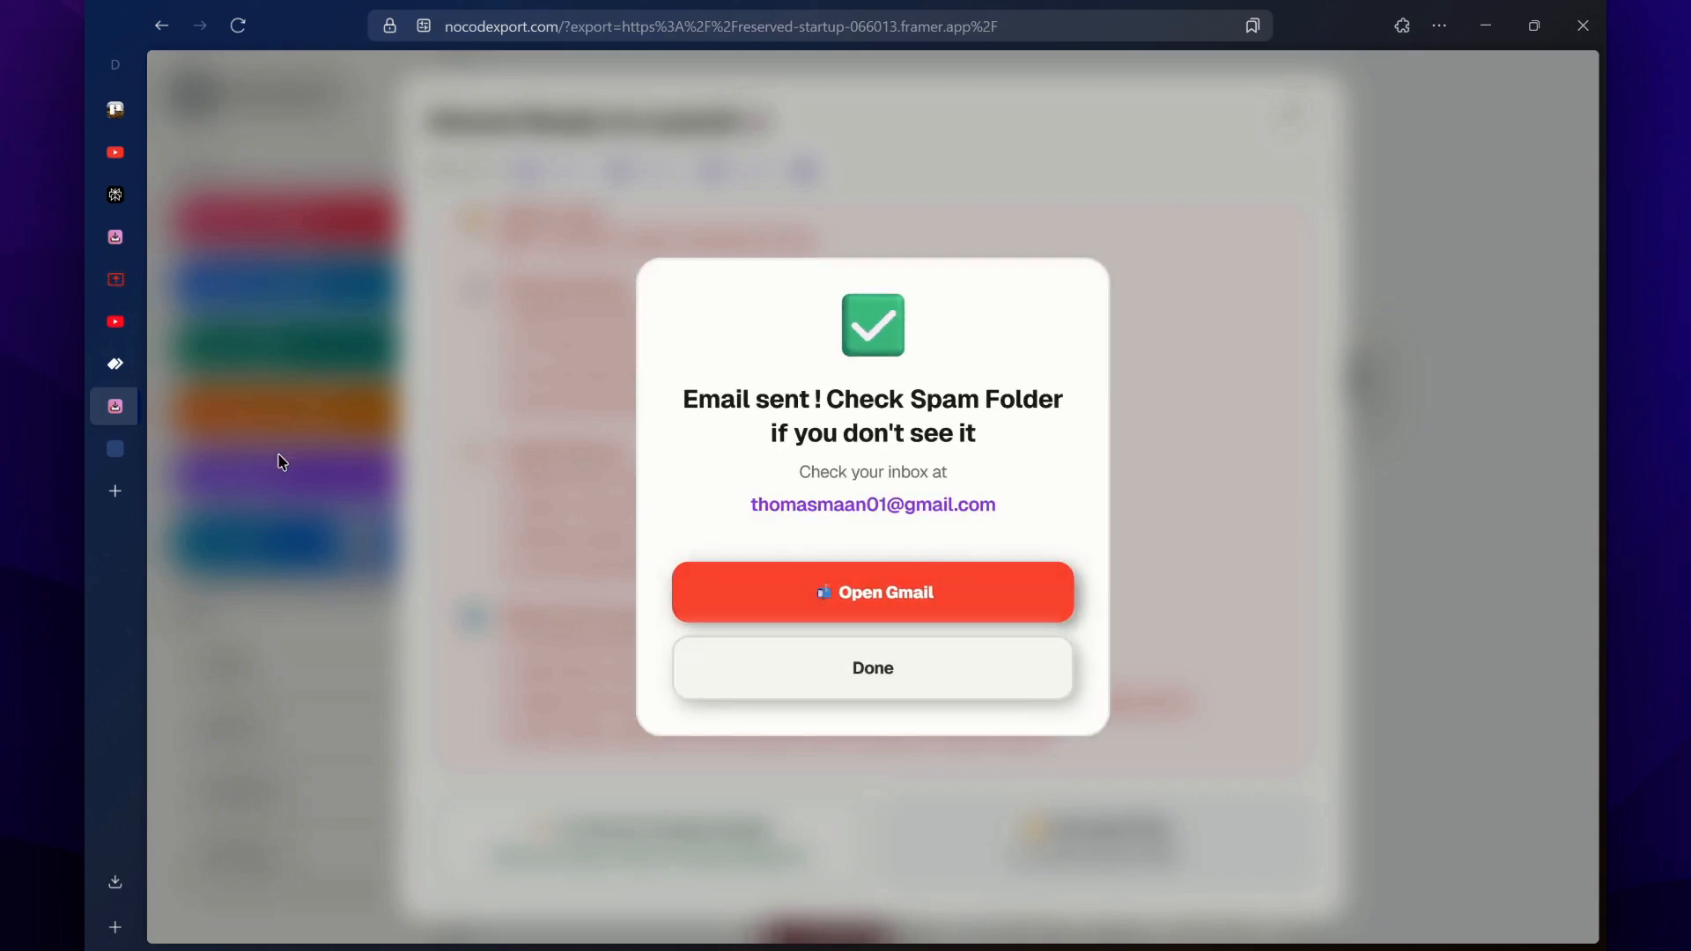
Open Gmail and the 'Export #266 completed - Your files are ready' email
left_click(871, 591)
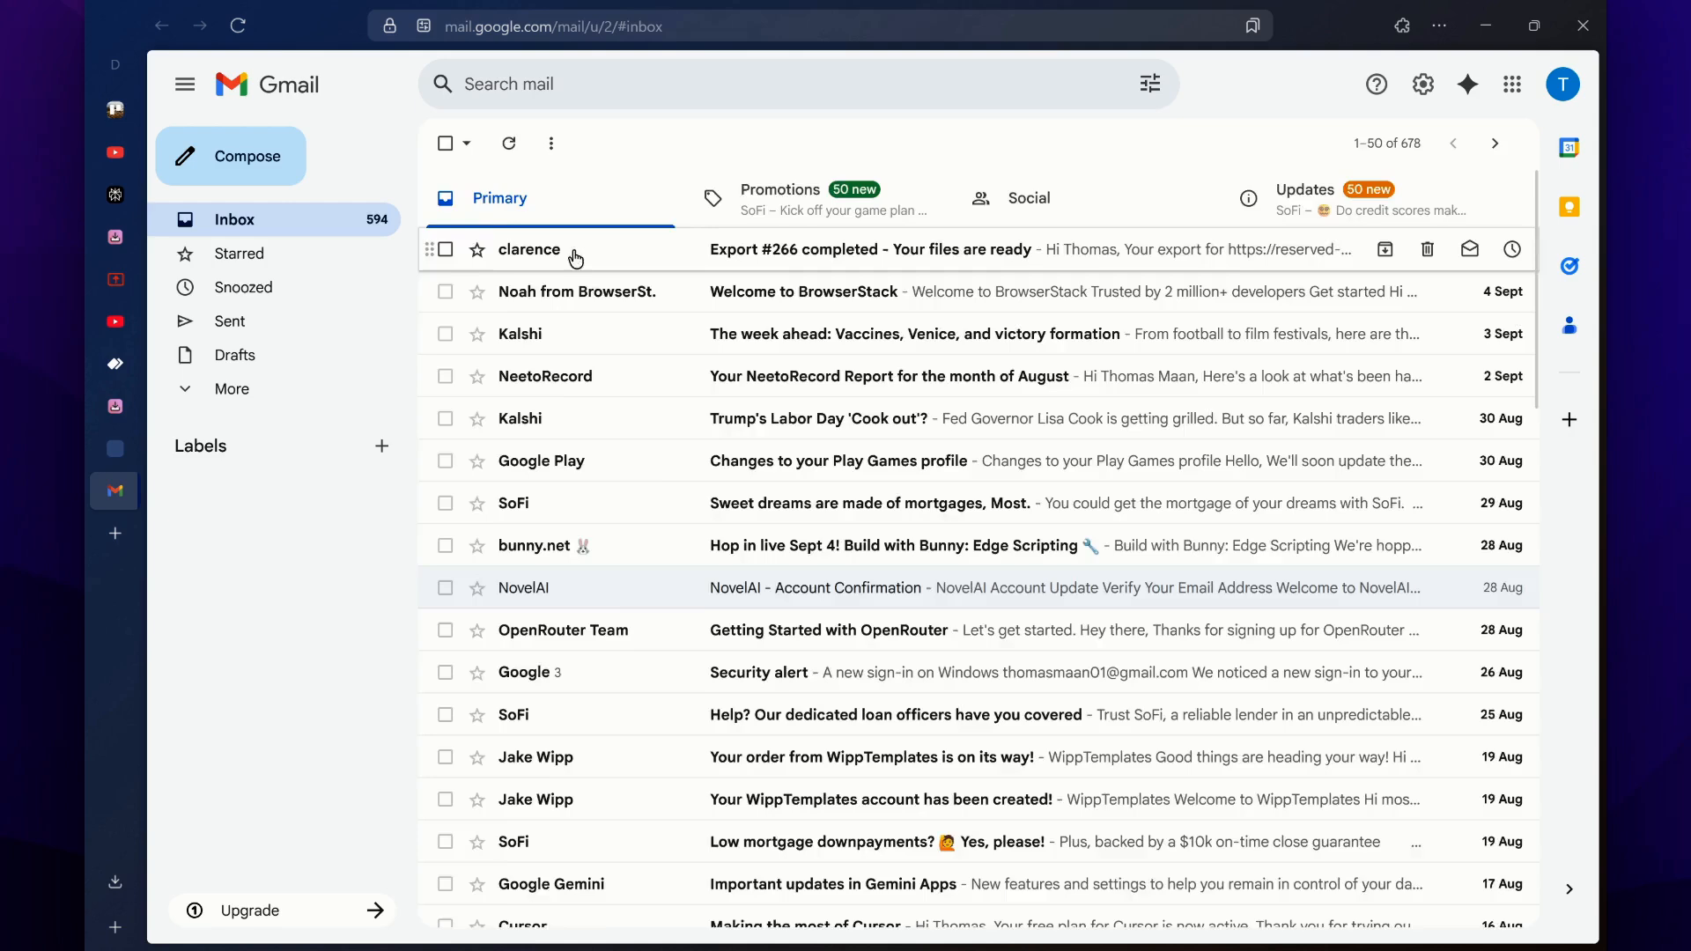
left_click(870, 249)
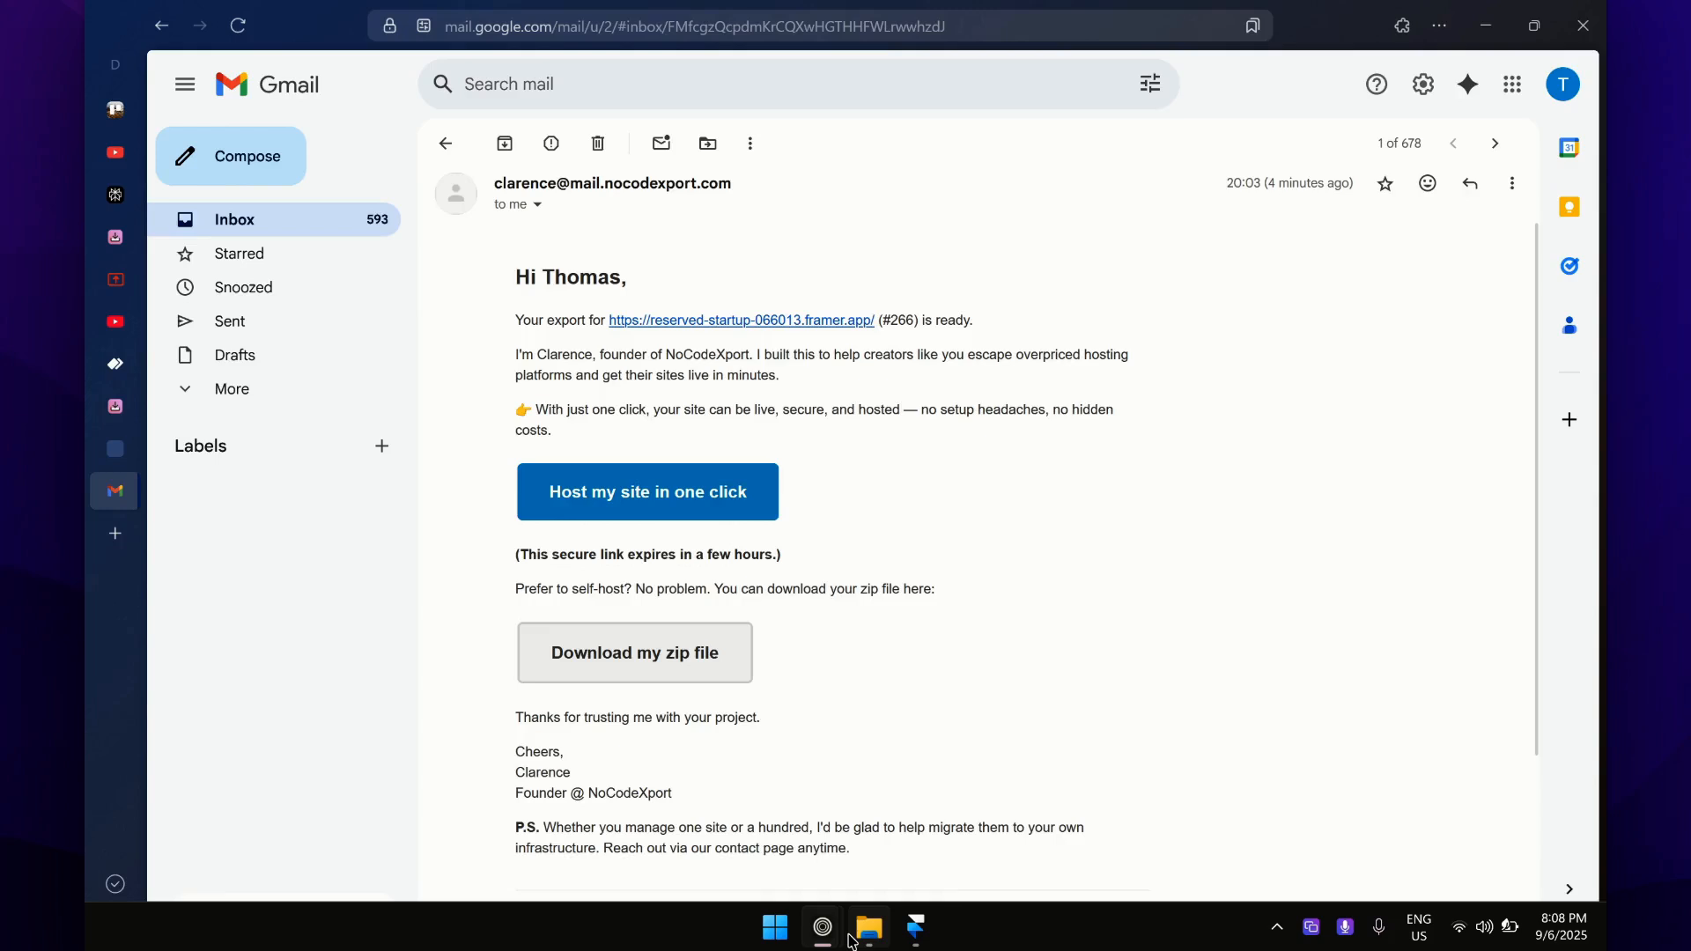
Extract All on the downloaded export zip in the Downloads folder
left_click(869, 927)
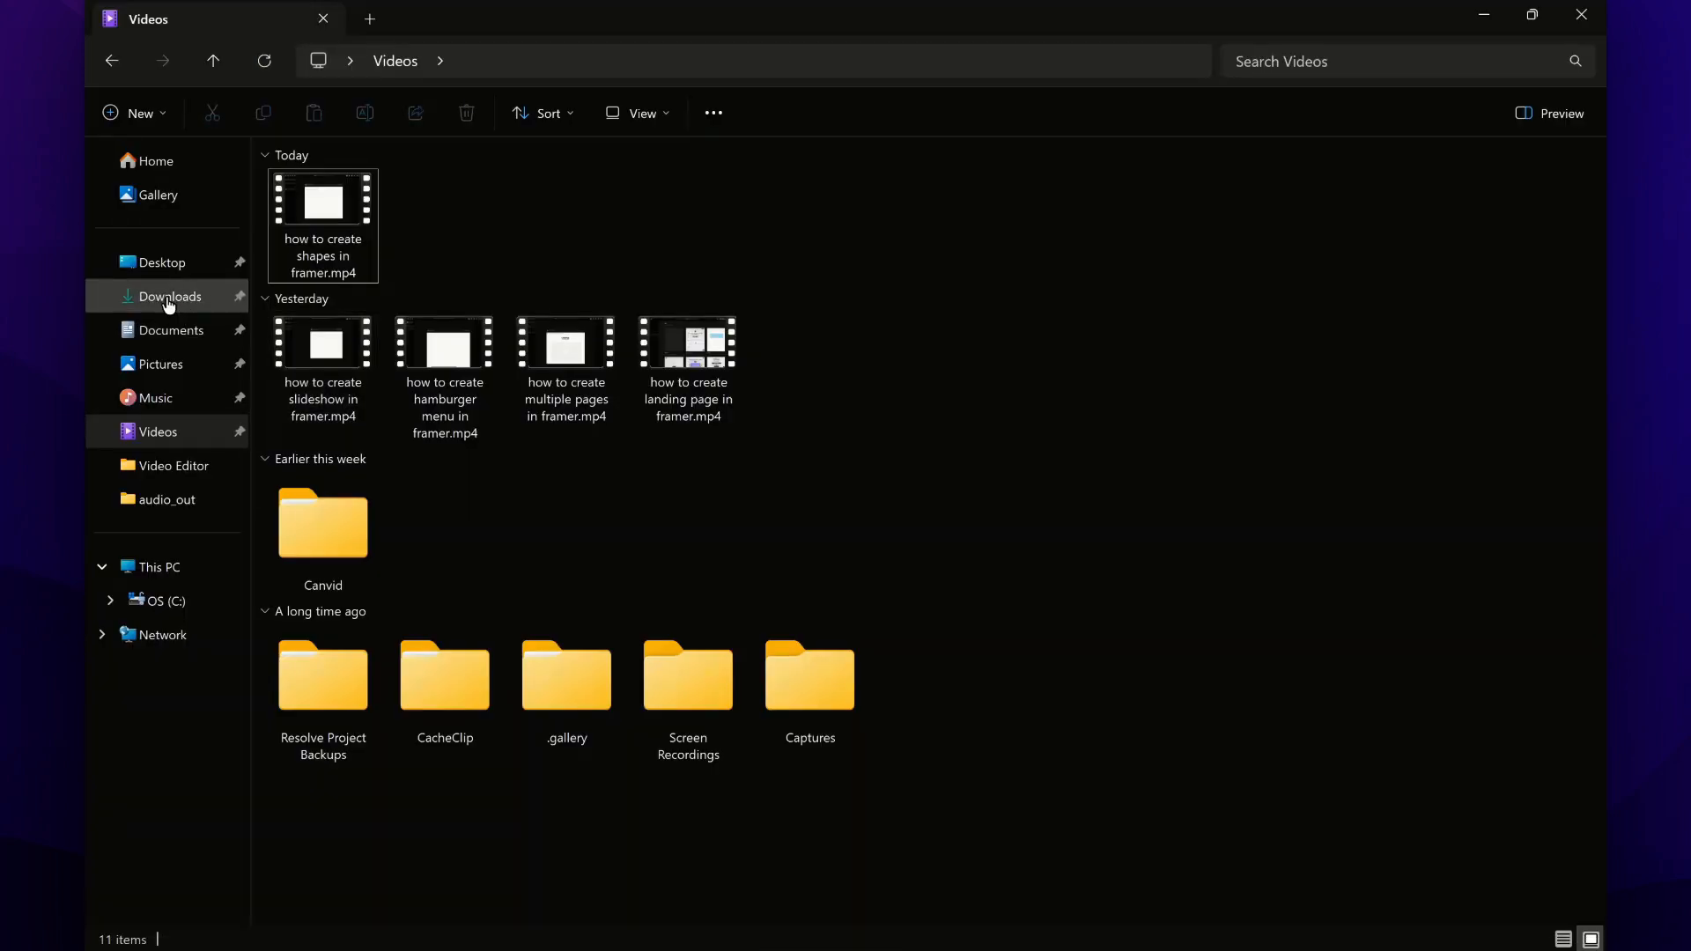
left_click(170, 297)
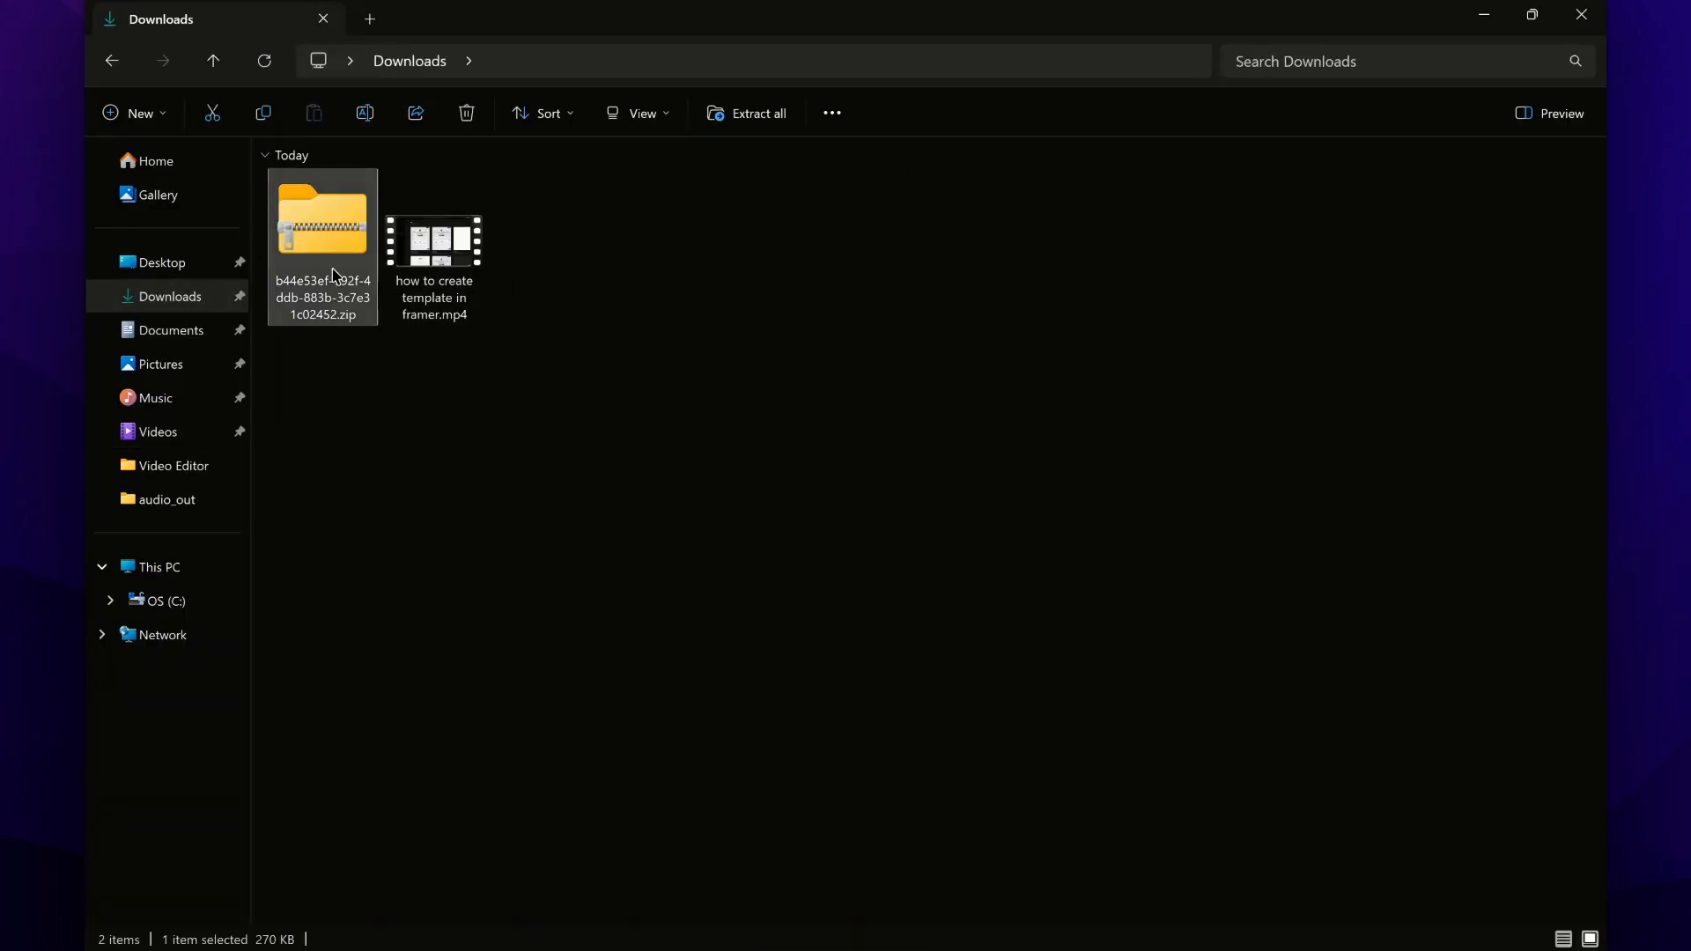
right_click(322, 221)
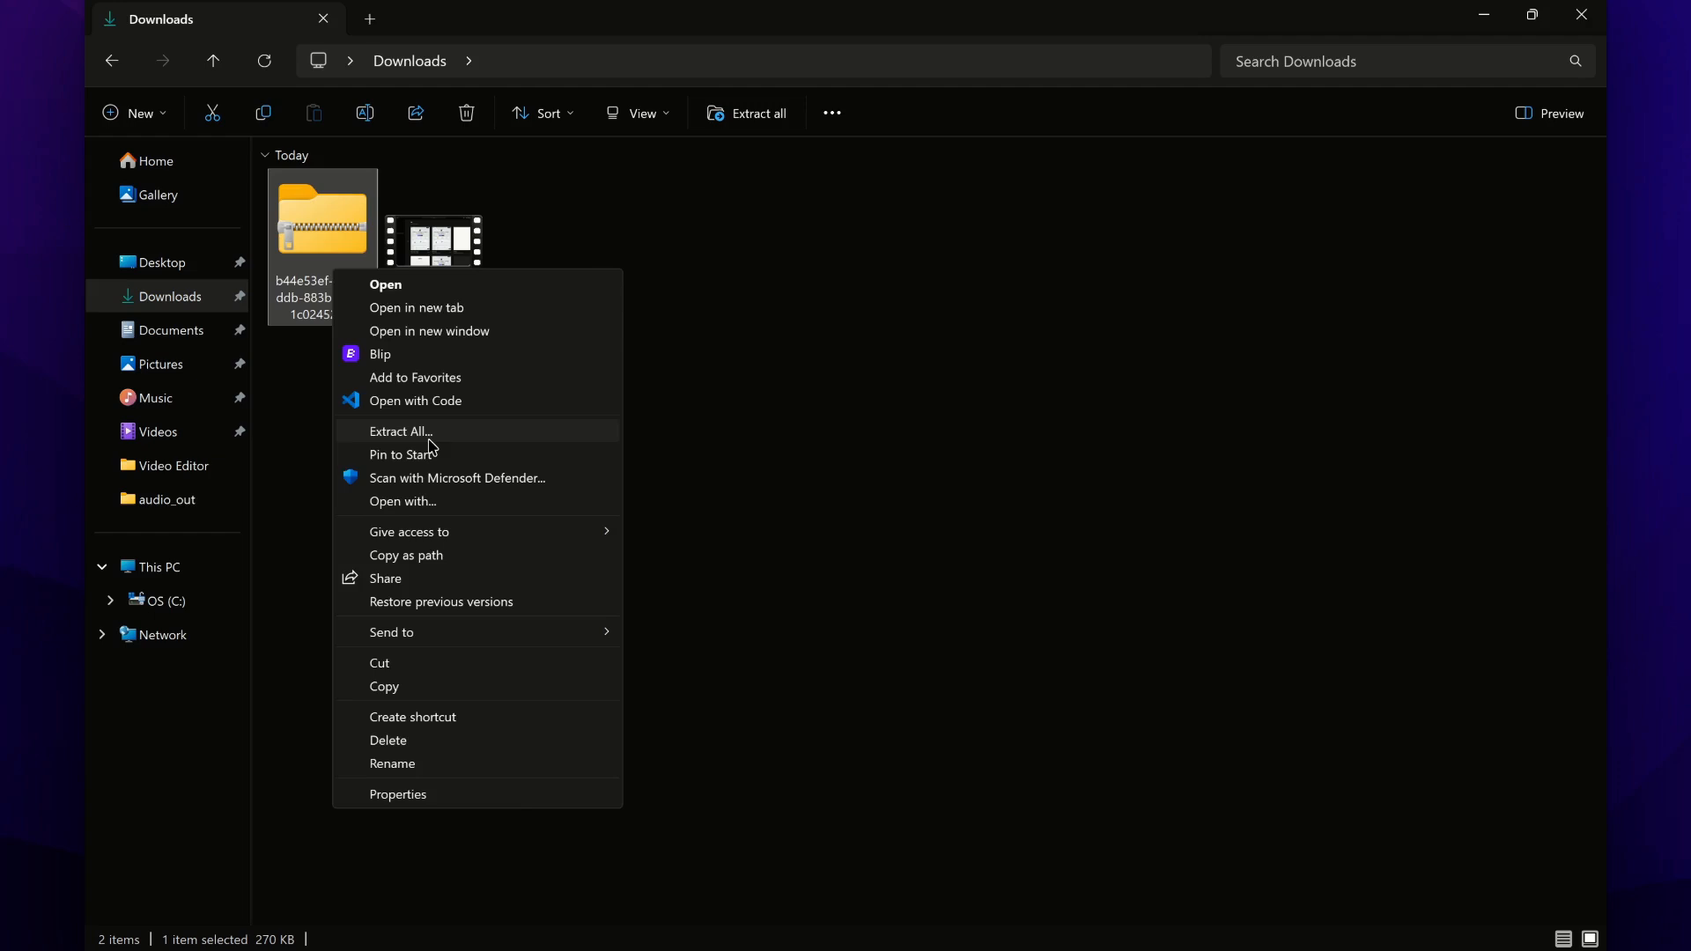
left_click(399, 431)
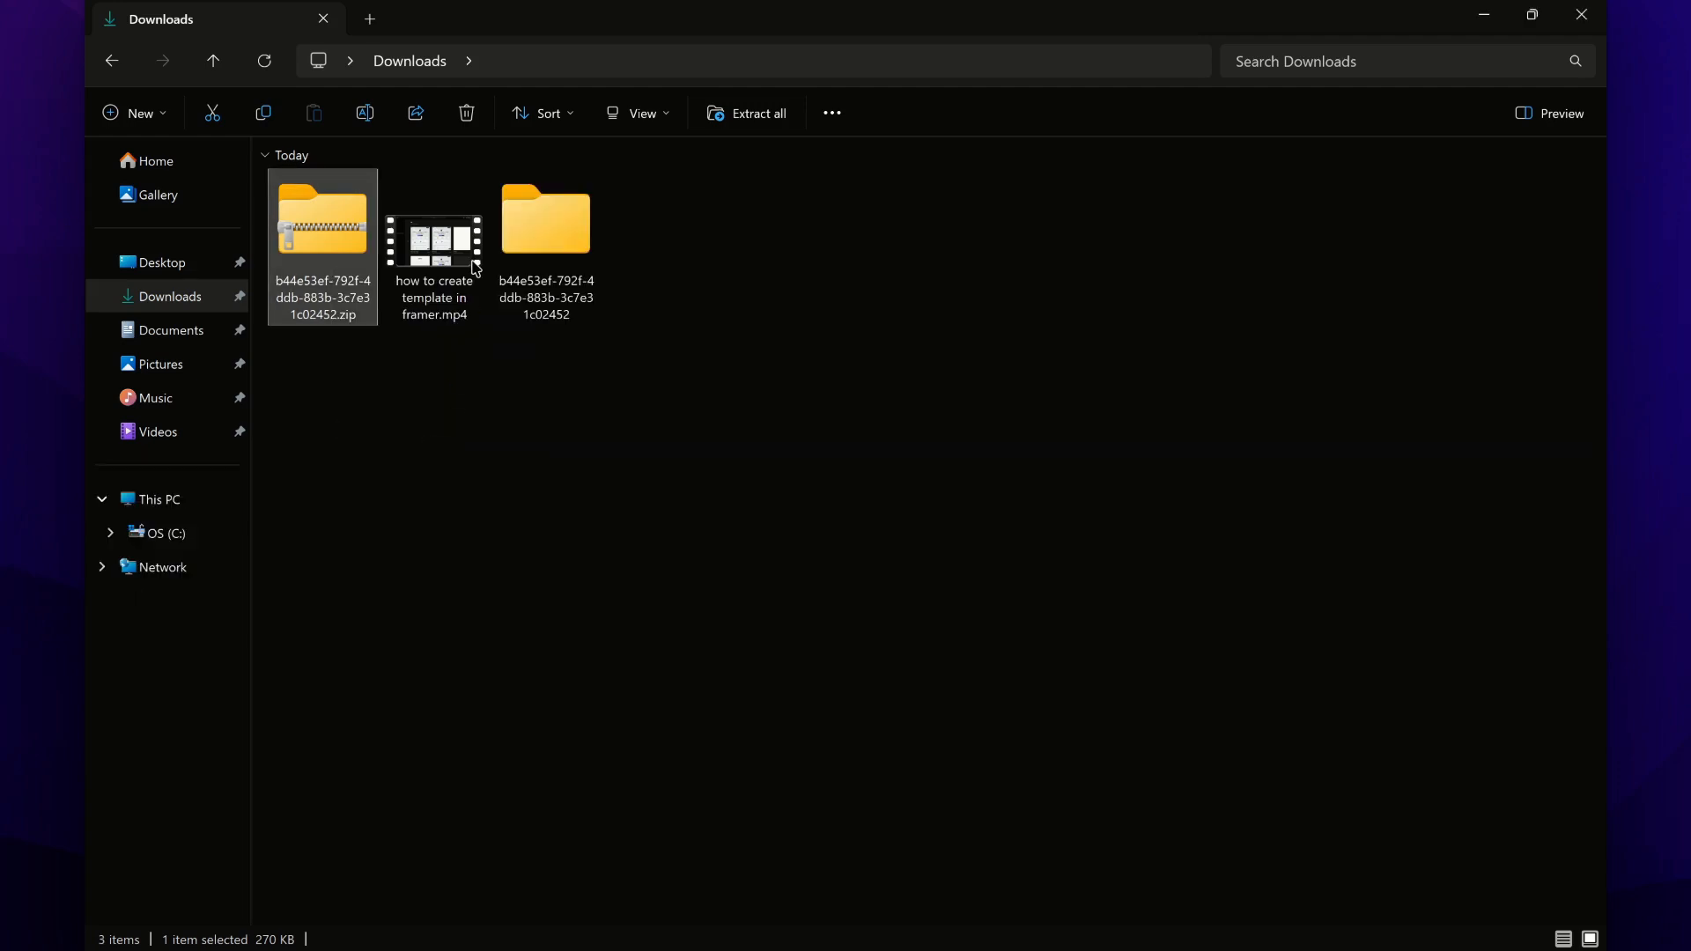
Open the extracted folder, inspect changelog, go back and select page.html
double_click(547, 221)
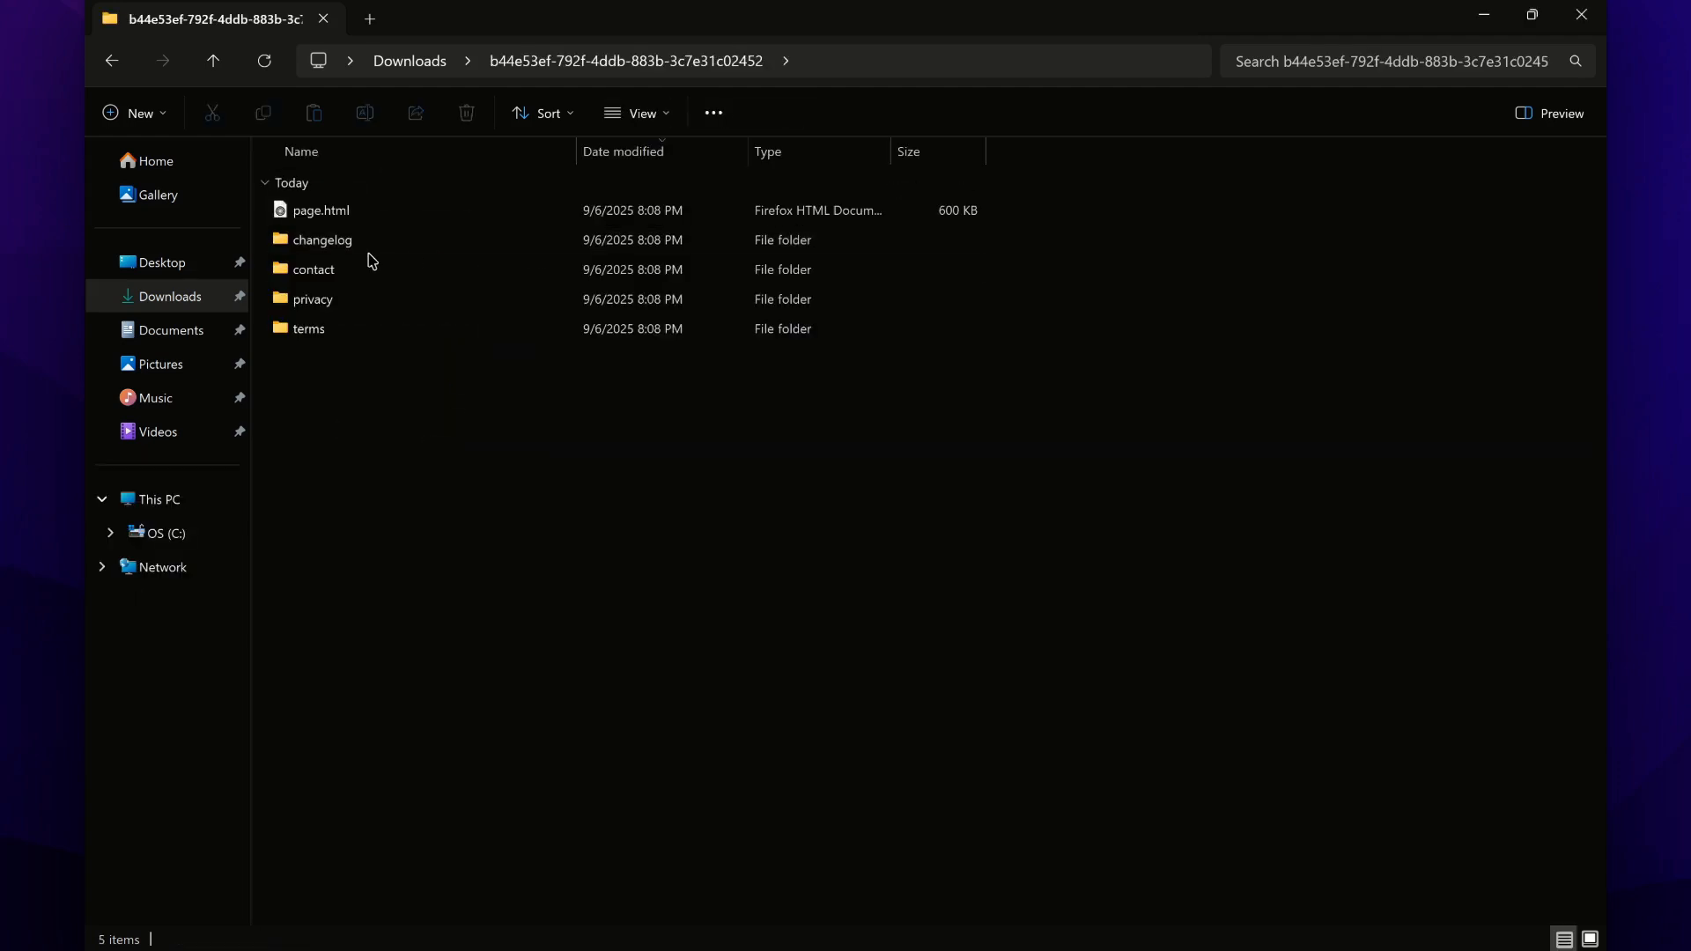
left_click(322, 239)
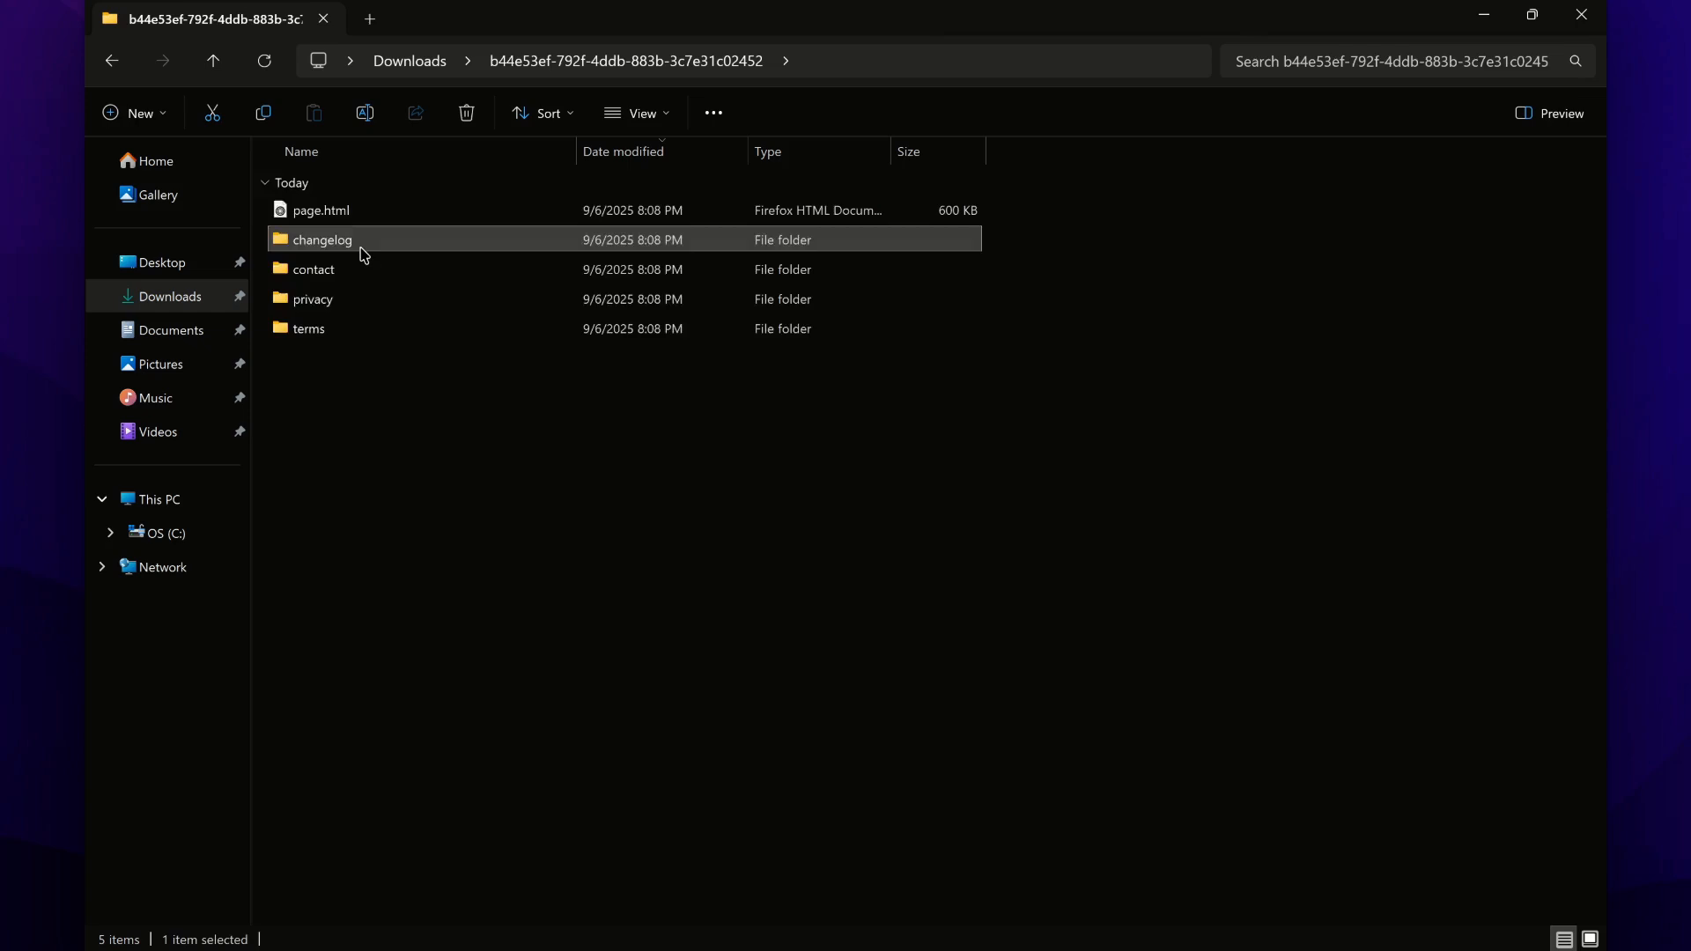
double_click(321, 240)
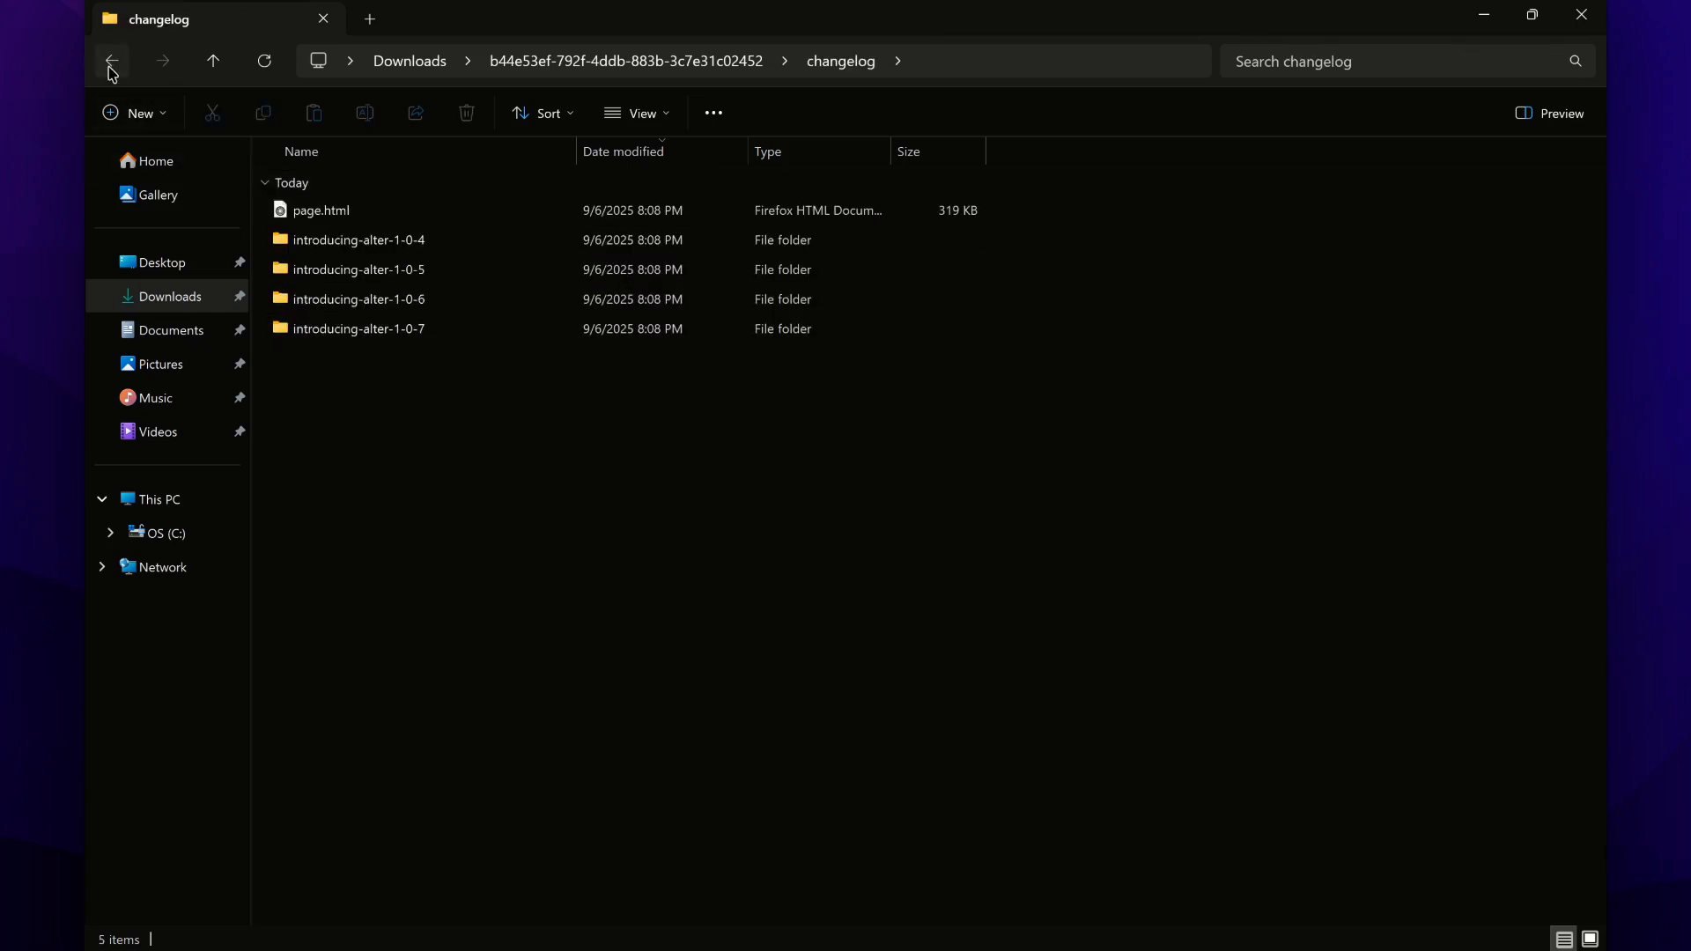
left_click(111, 61)
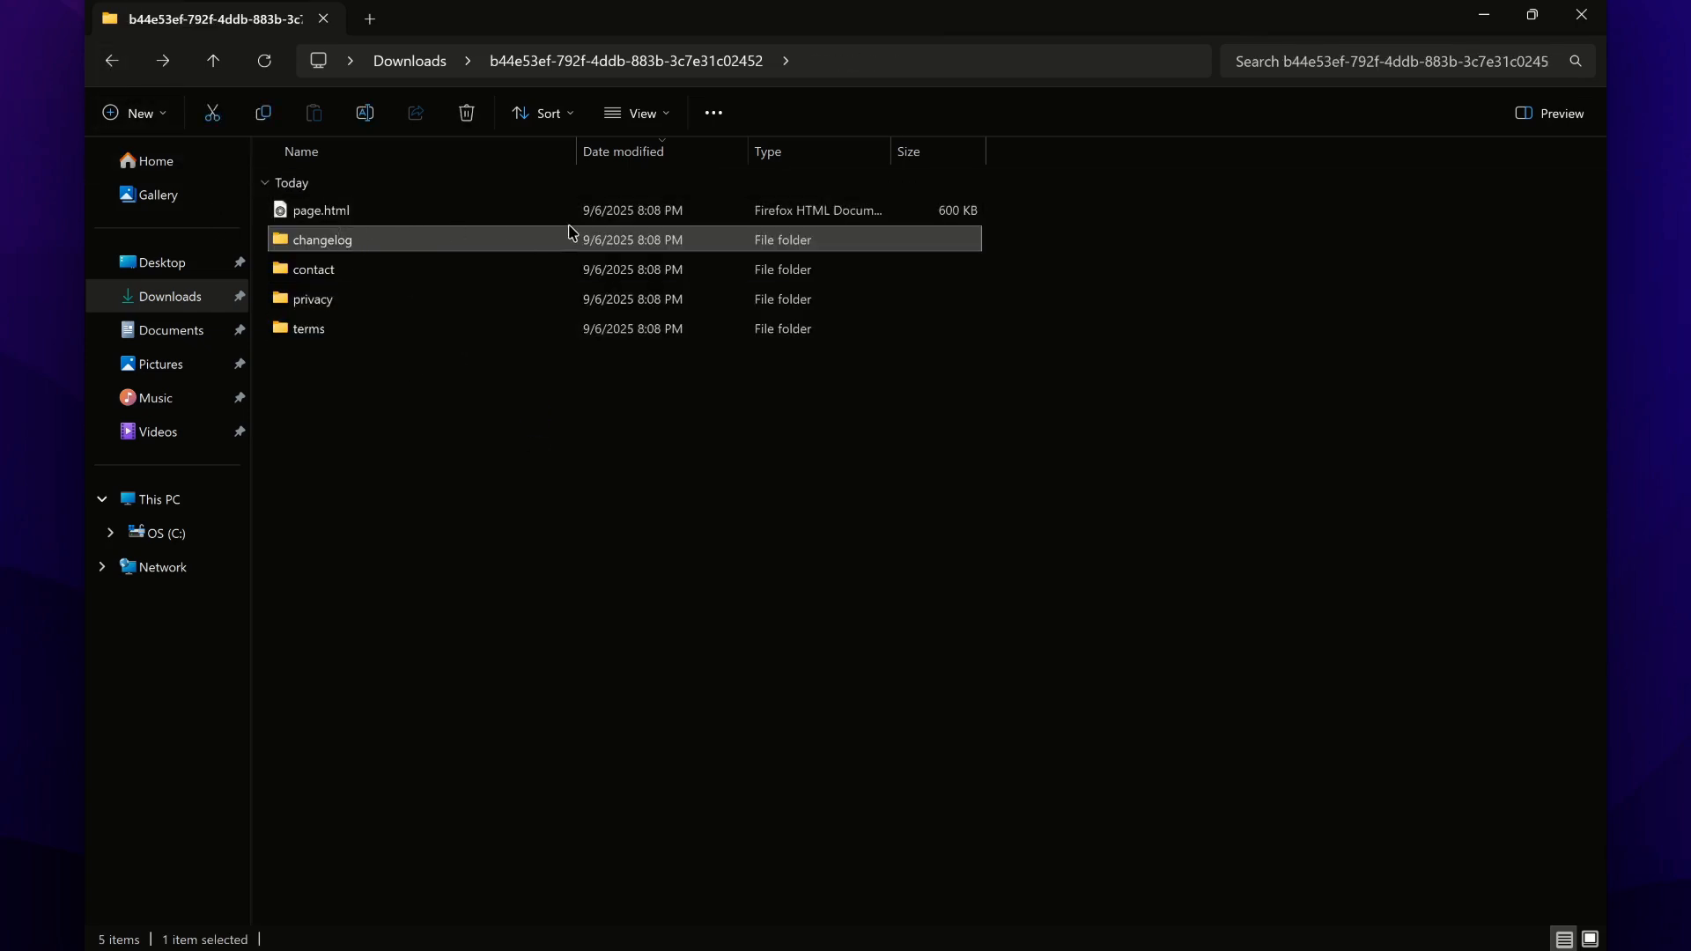
left_click(321, 210)
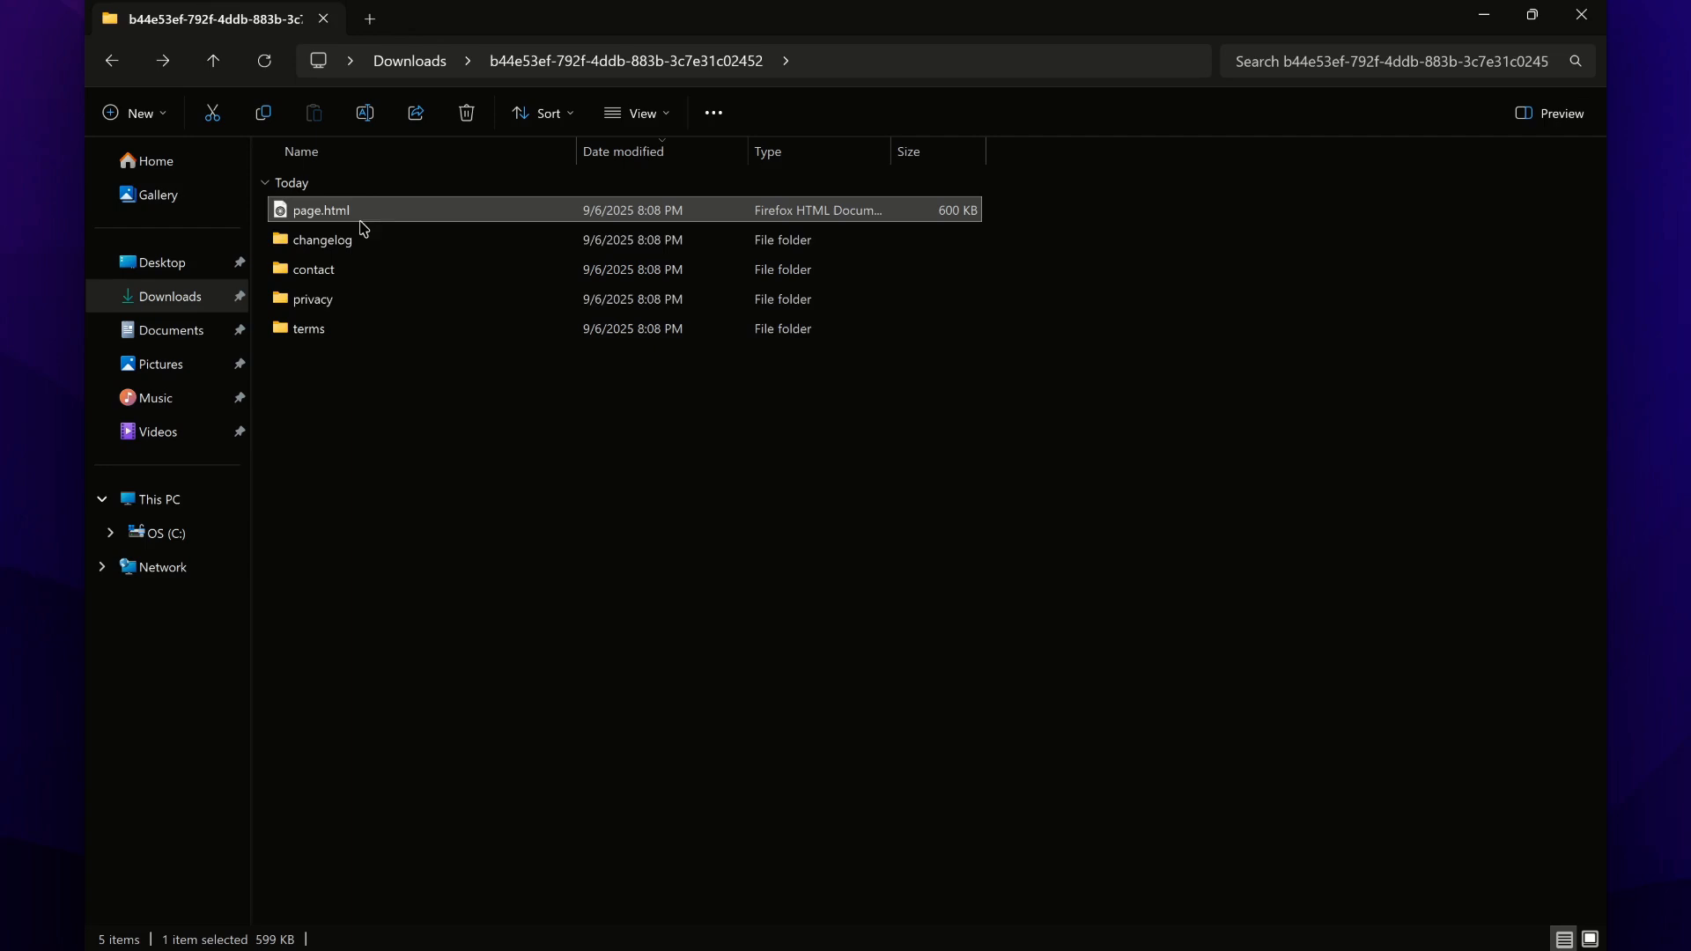
mouse_move(573, 481)
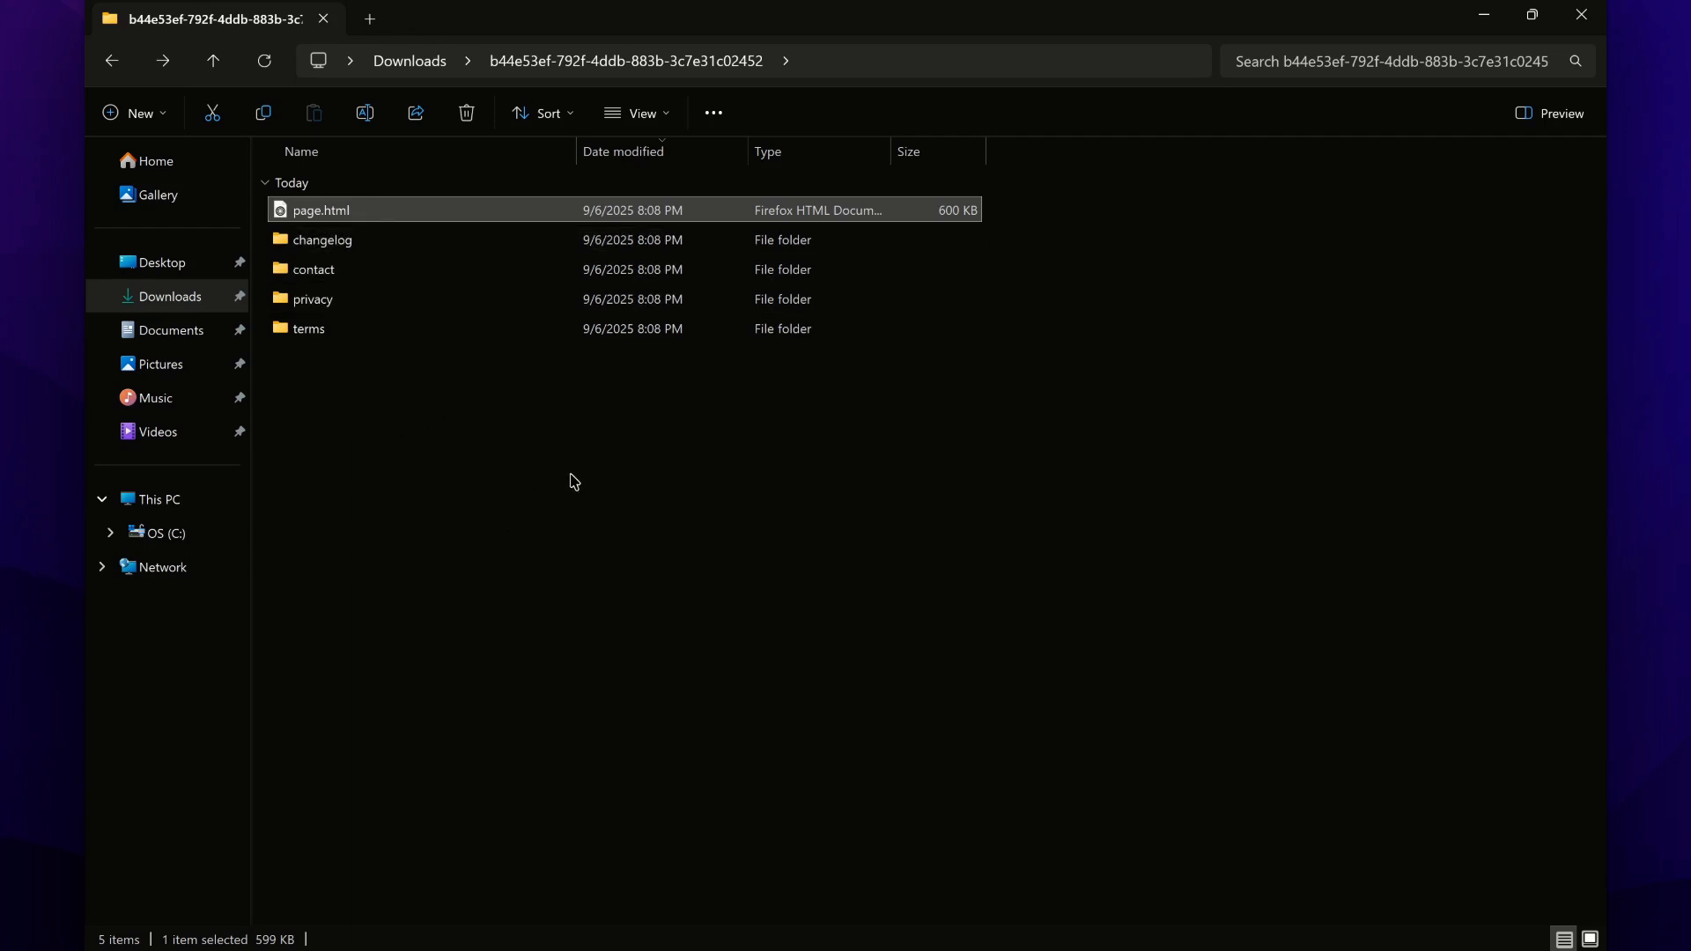